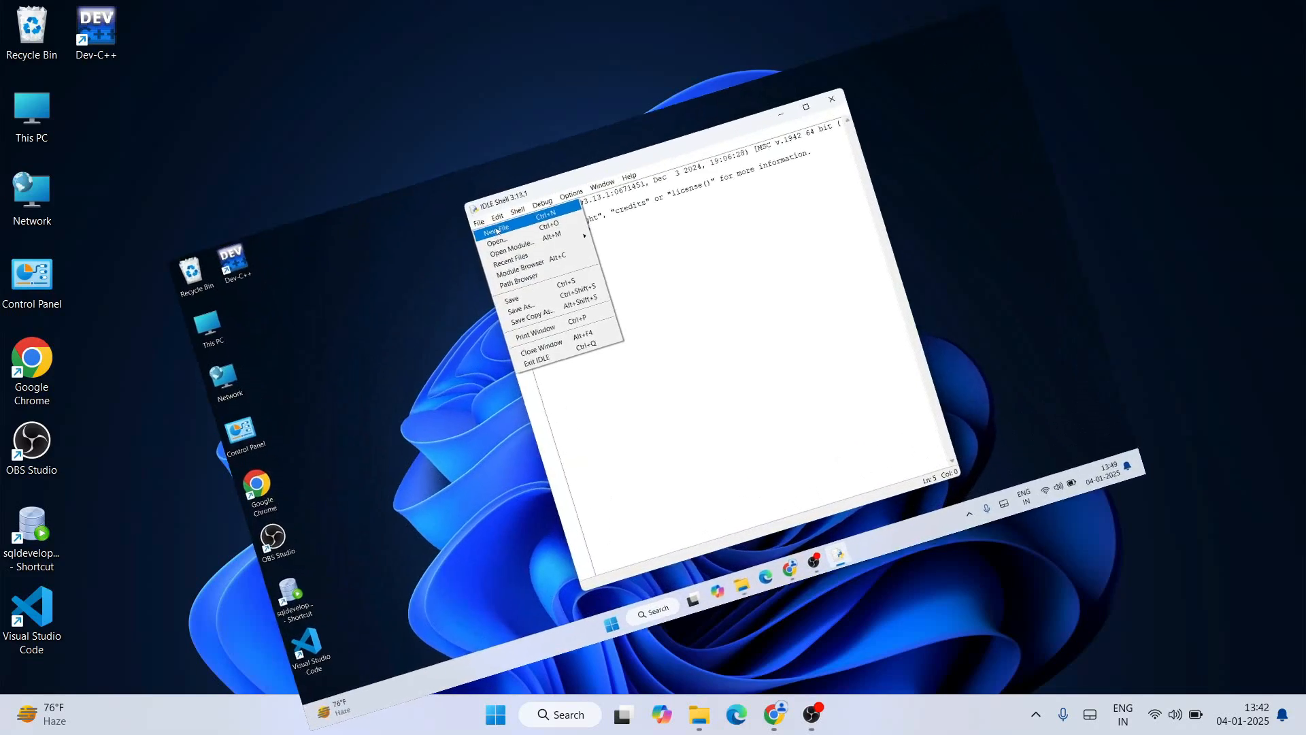
# Begin a new IDLE script and start writing the lines a=15, b=20 and pr...
pyautogui.click(498, 232)
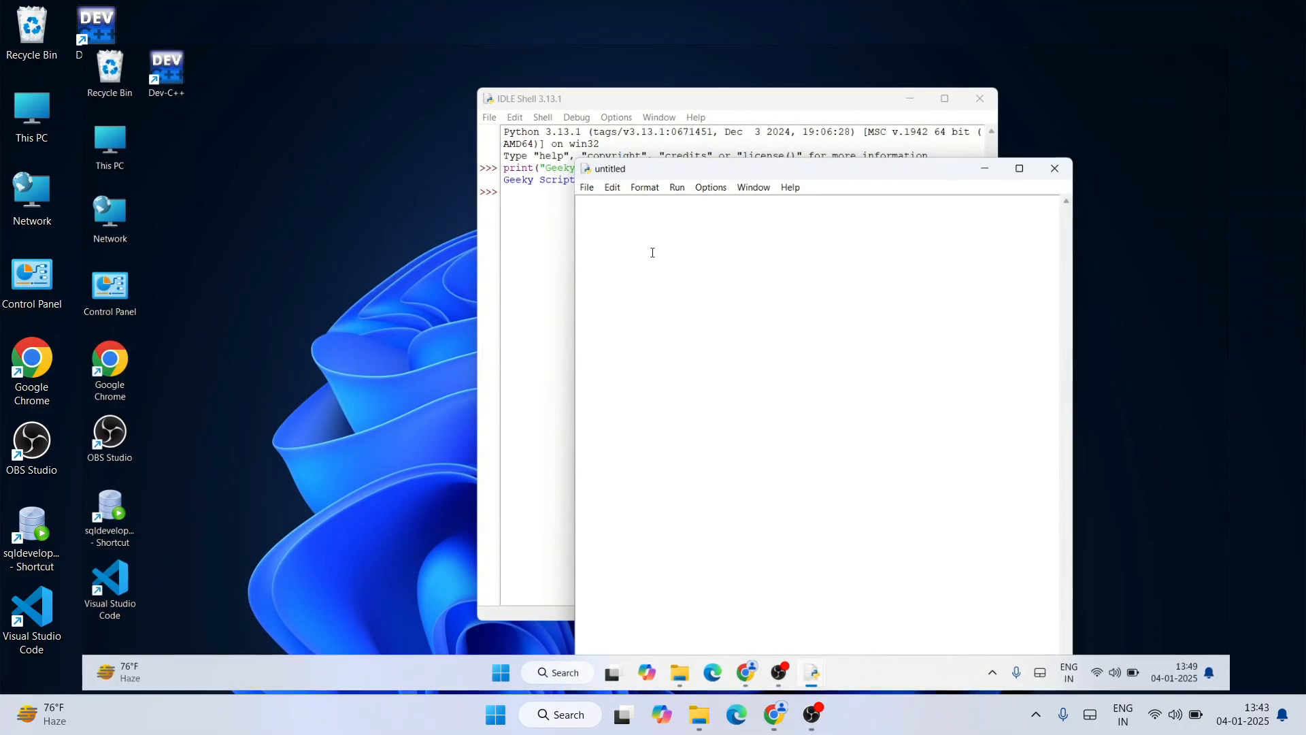
pyautogui.write('a')
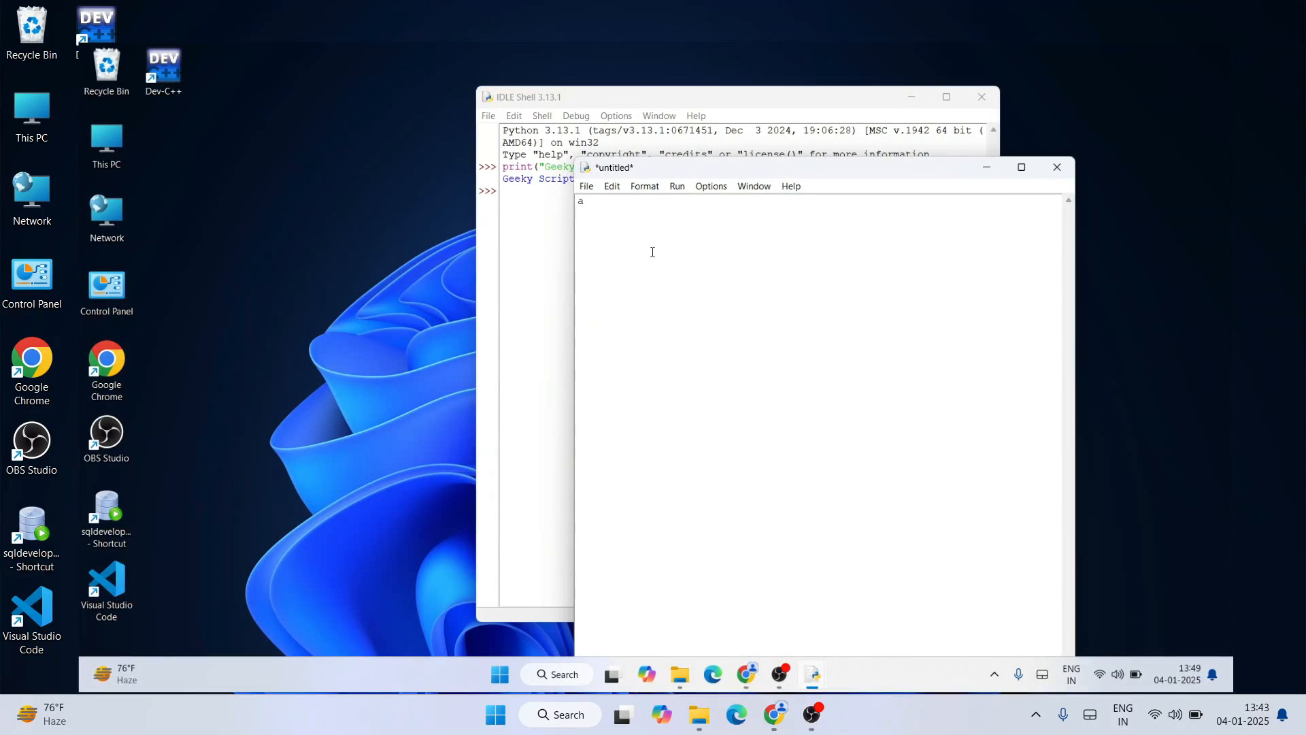
pyautogui.write('=15')
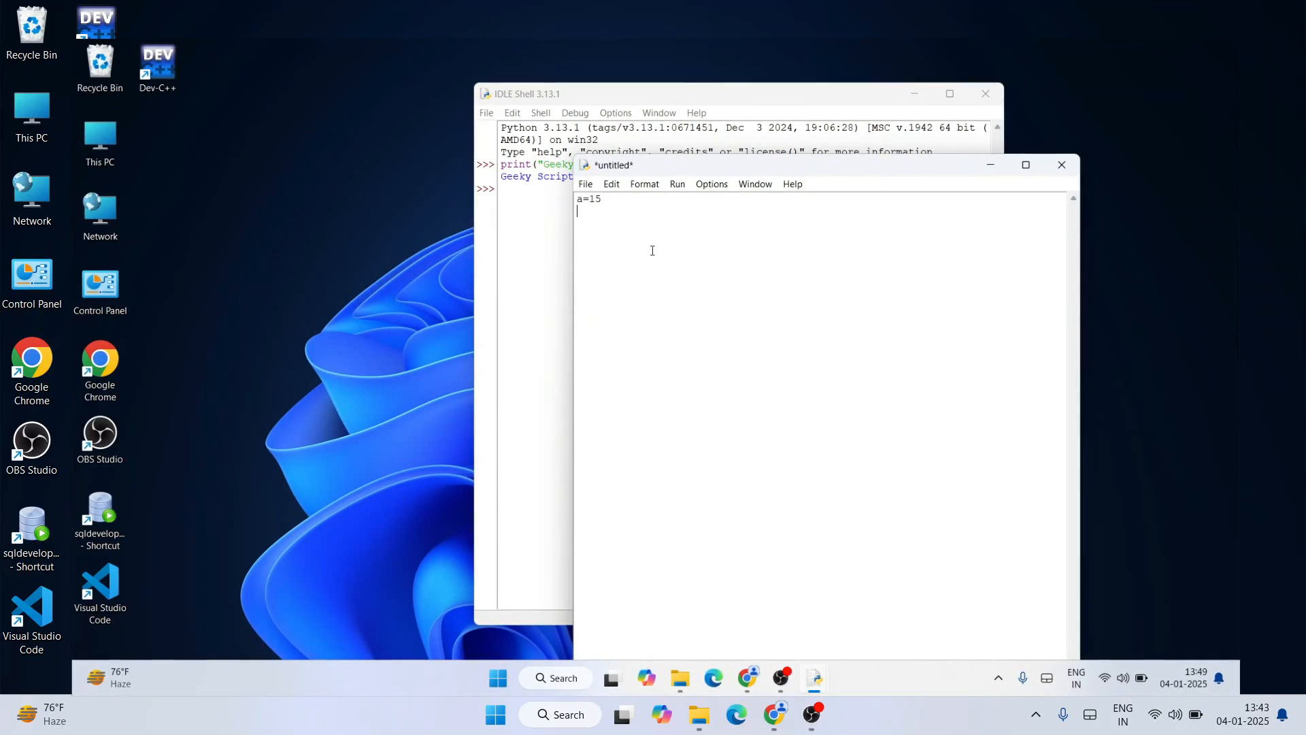
pyautogui.write('b=20')
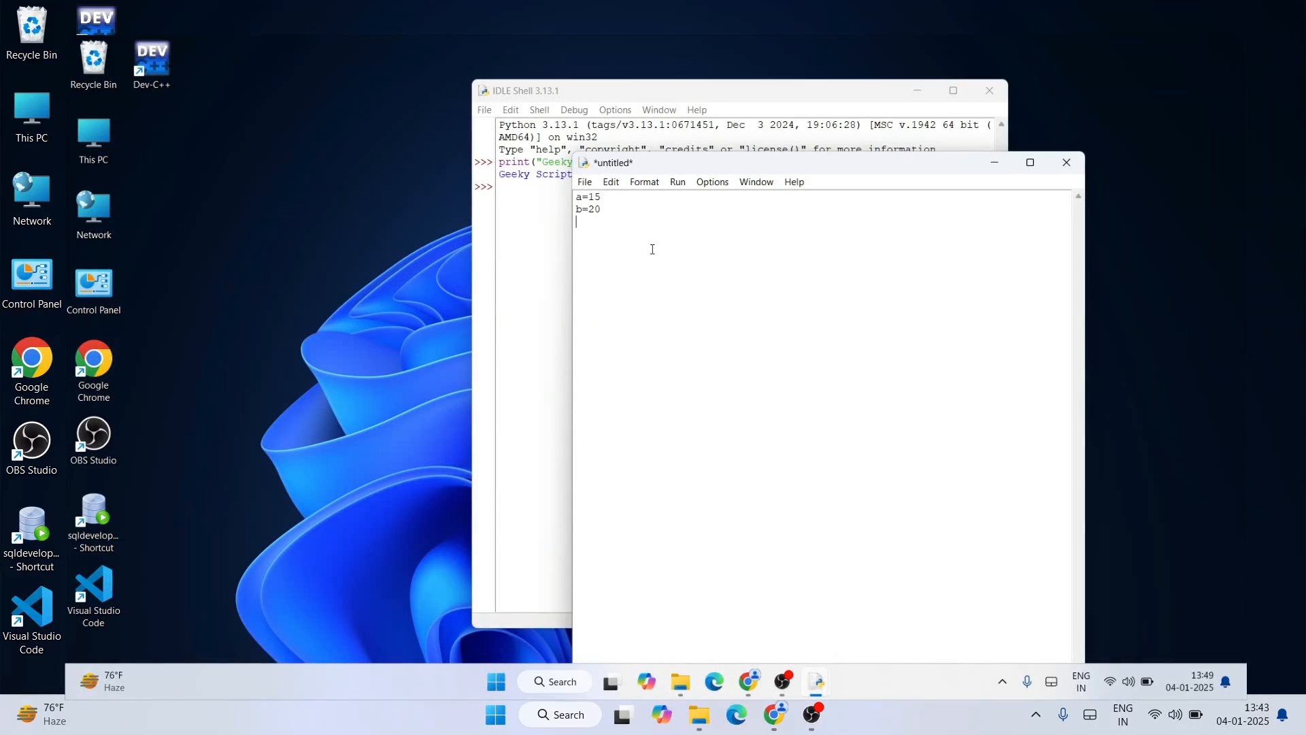
pyautogui.write('pr')
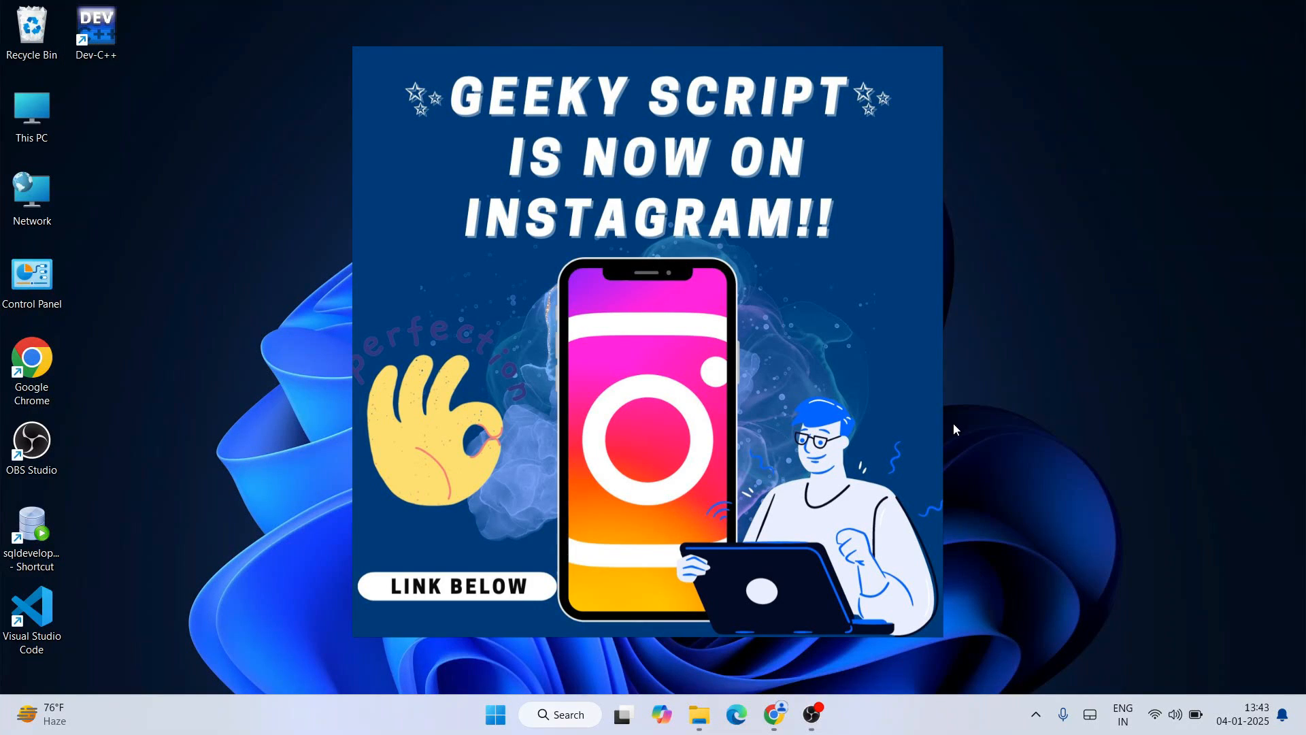
pyautogui.moveTo(953, 429)
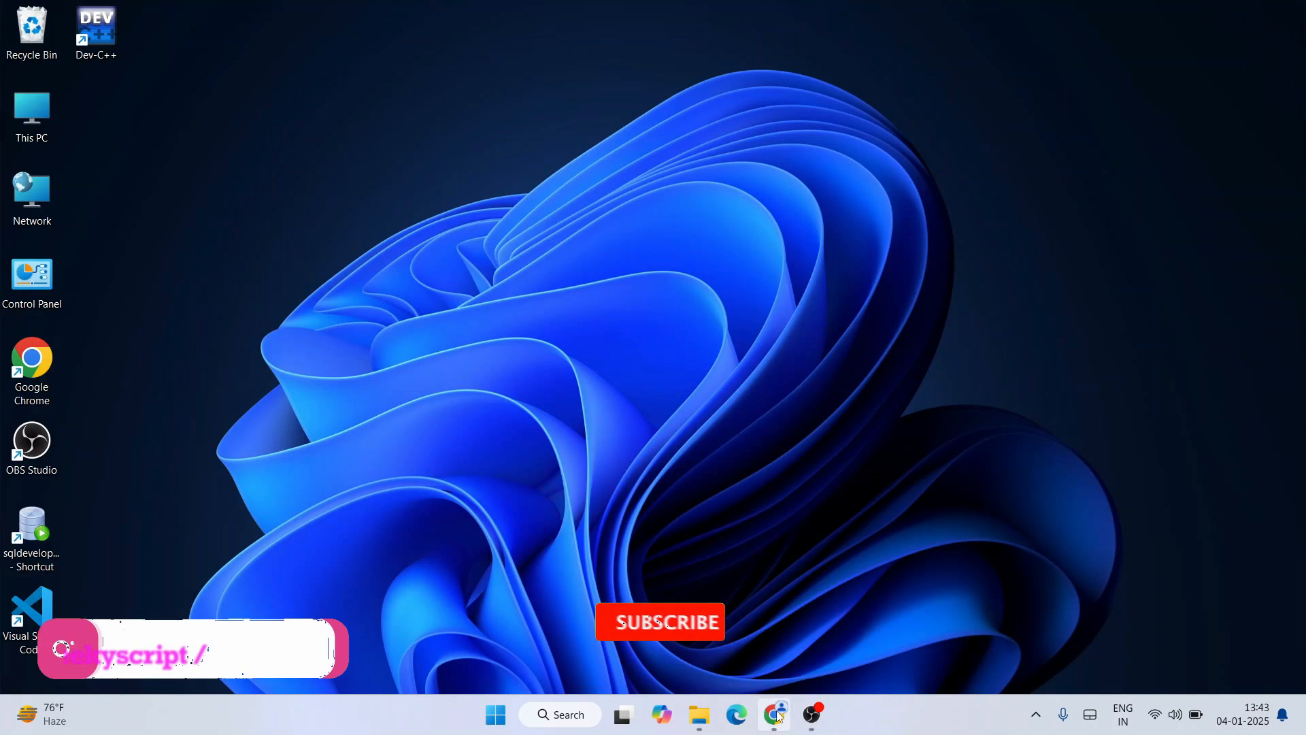
# Search Google for 'python download' from a new tab.
pyautogui.click(773, 713)
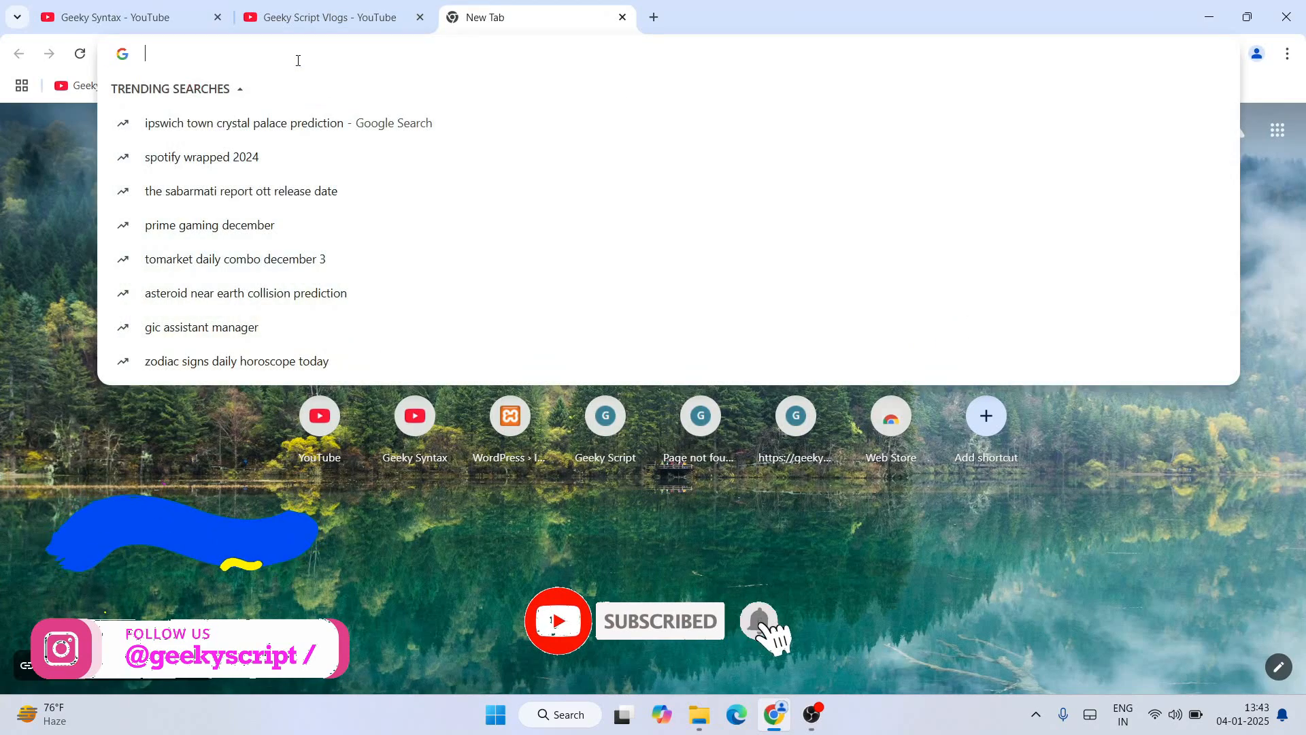
pyautogui.write('python')
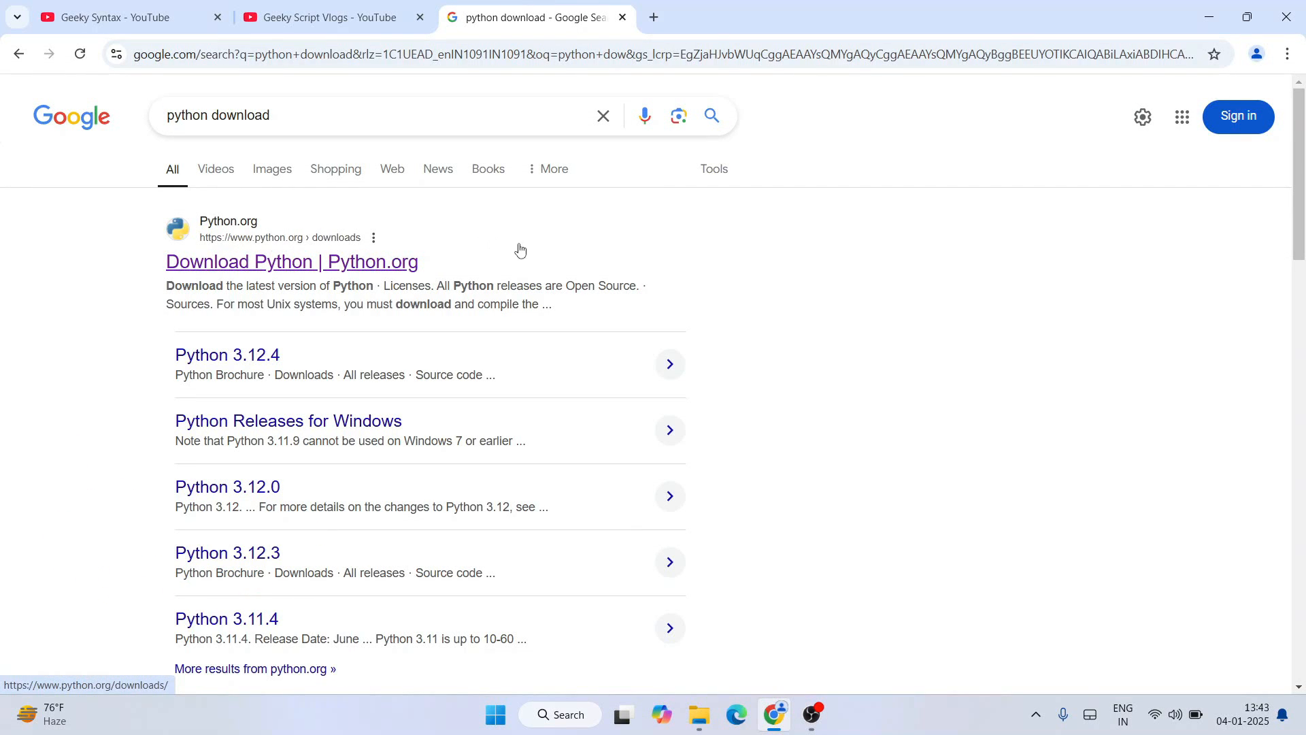
pyautogui.moveTo(393, 268)
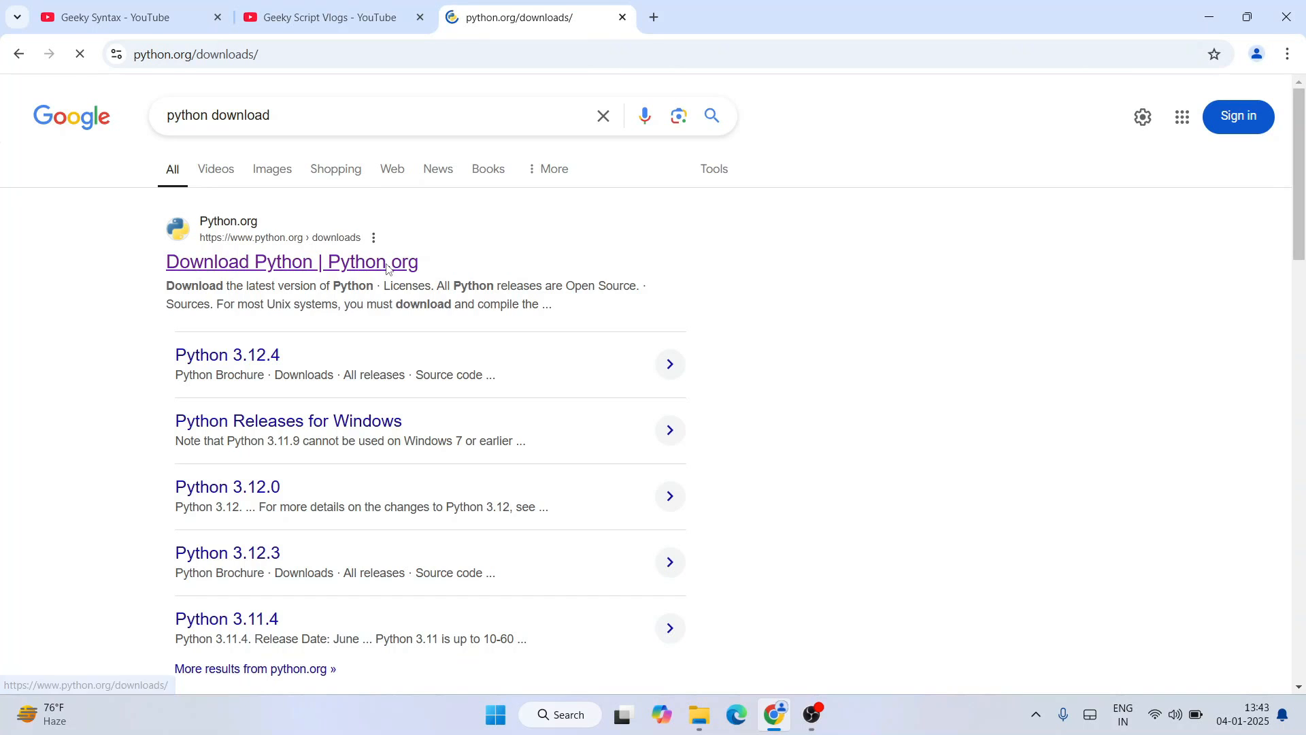
pyautogui.click(291, 262)
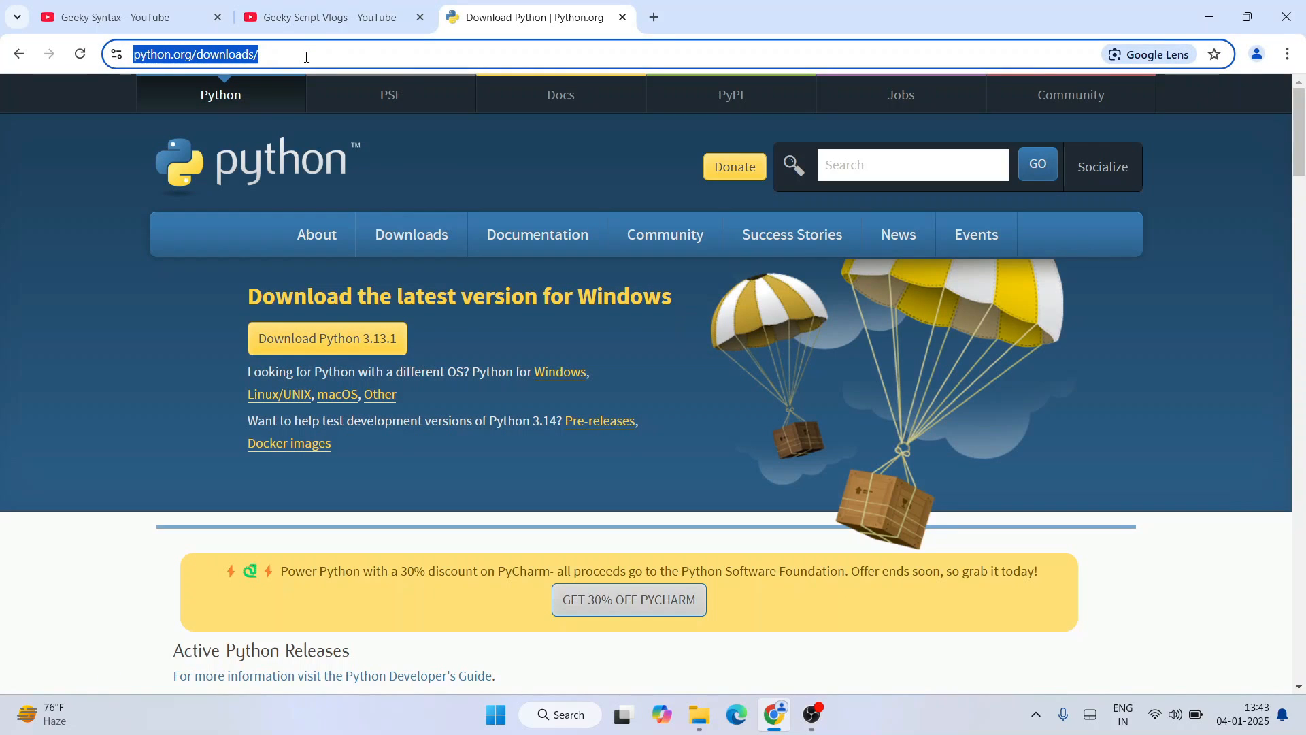
pyautogui.click(454, 167)
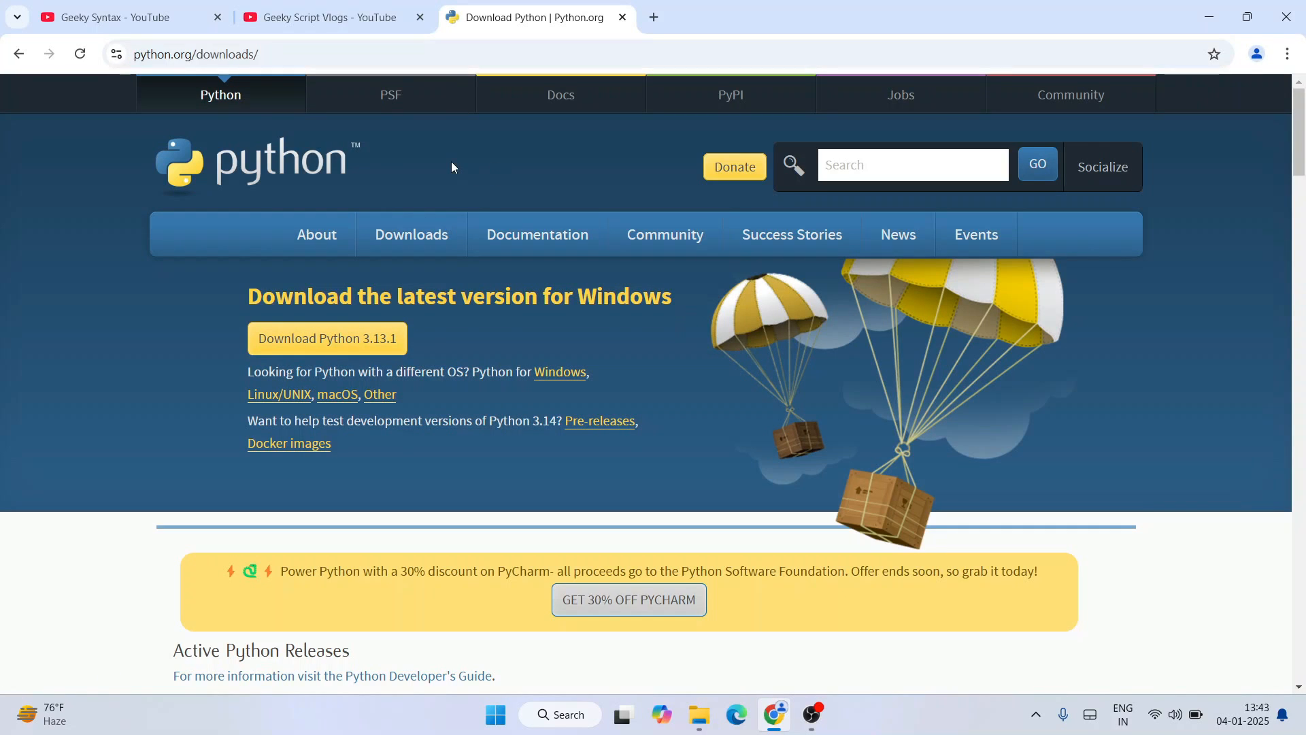
pyautogui.moveTo(256, 348)
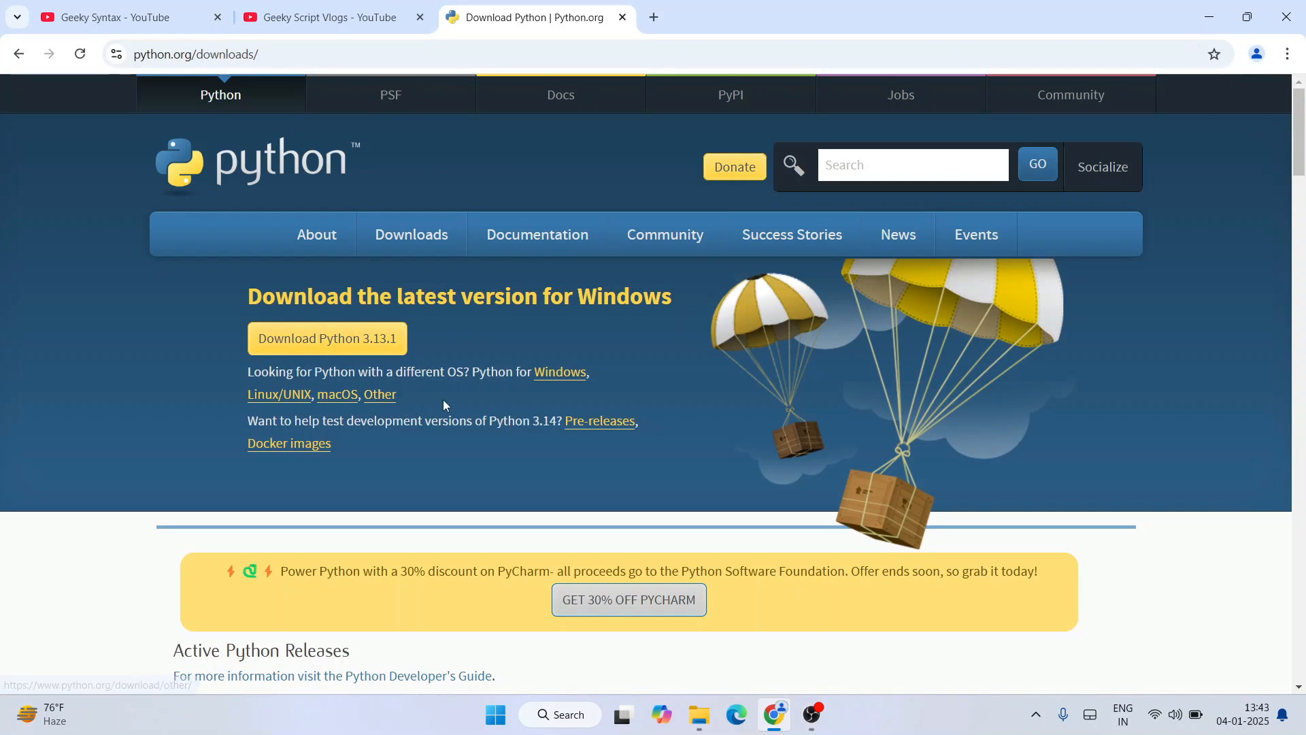
pyautogui.moveTo(453, 441)
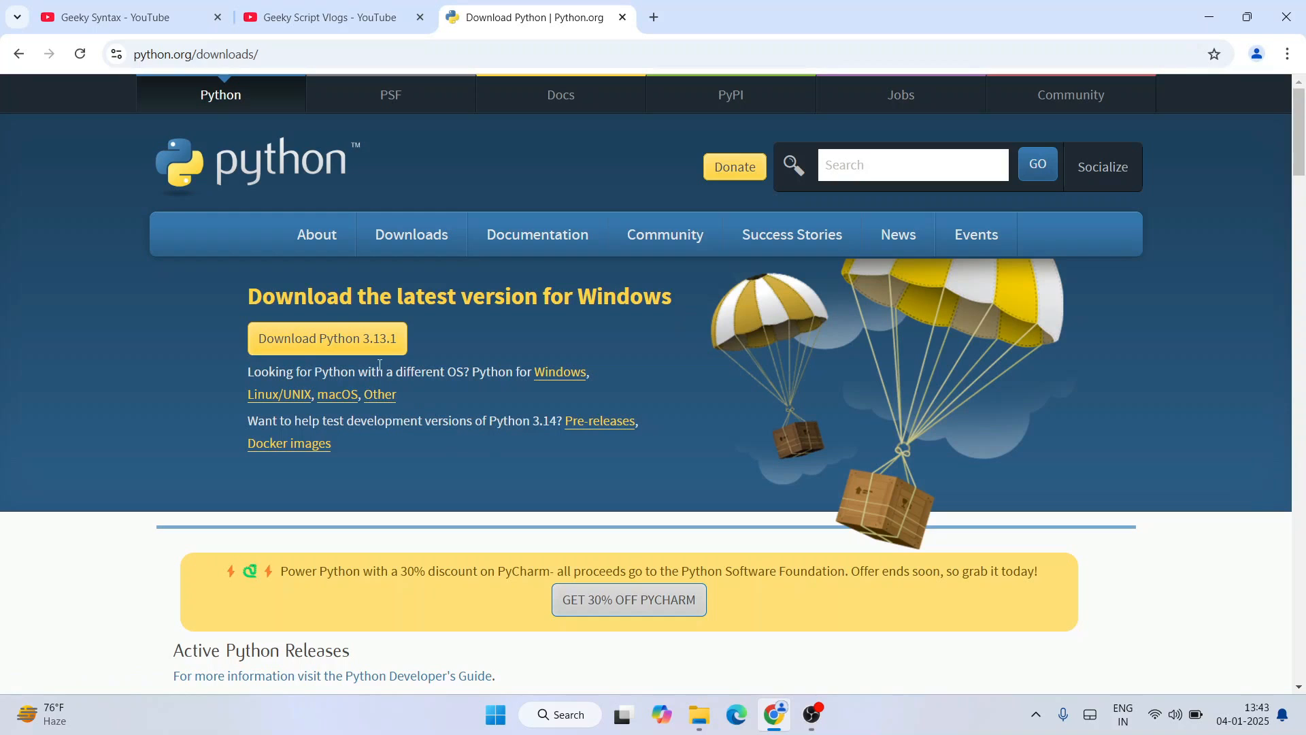
pyautogui.moveTo(372, 347)
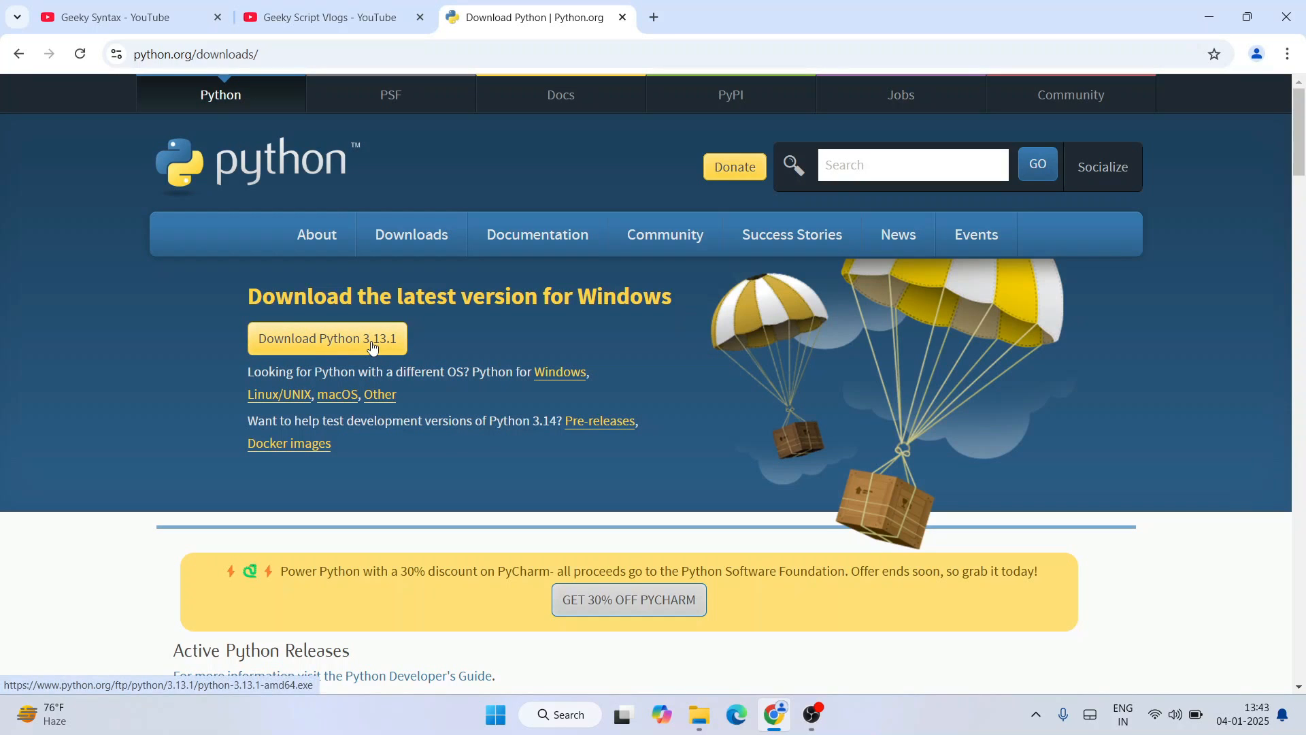
# Download the Python 3.13.1 Windows installer from python.org.
pyautogui.click(327, 337)
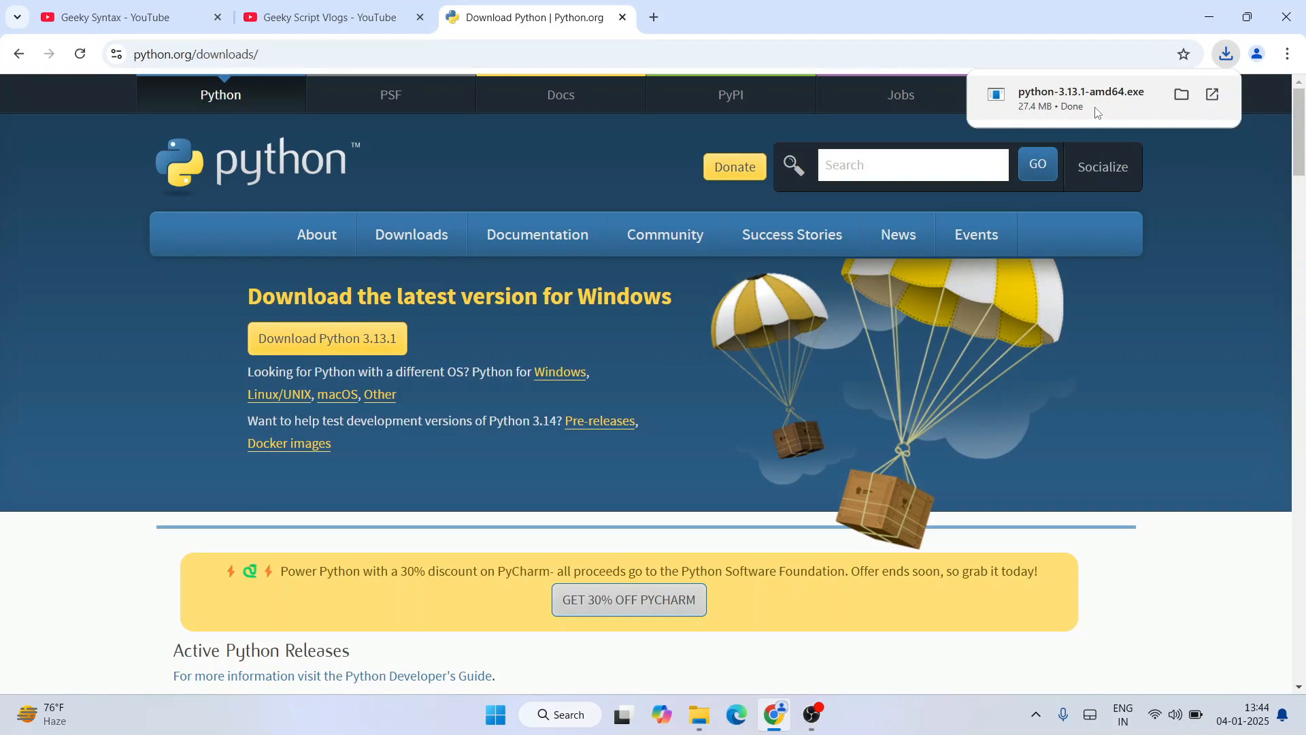
pyautogui.moveTo(1052, 106)
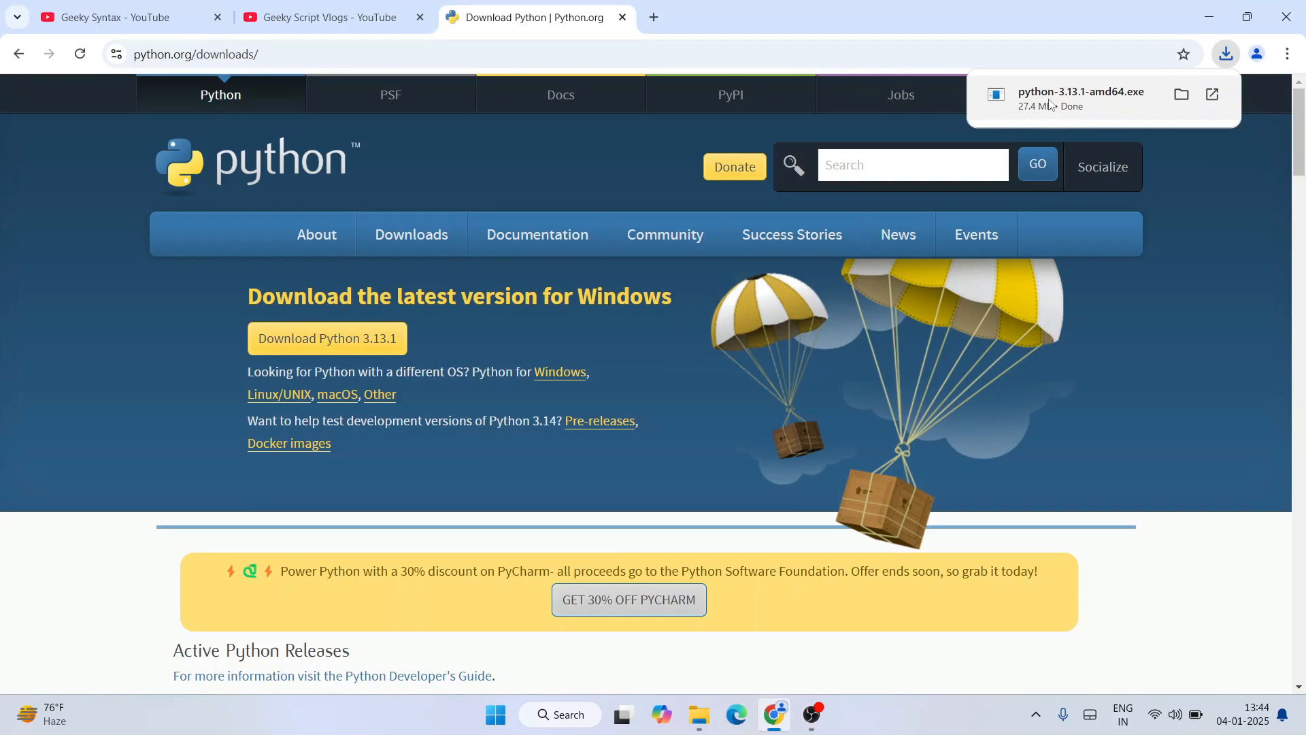
pyautogui.moveTo(1094, 100)
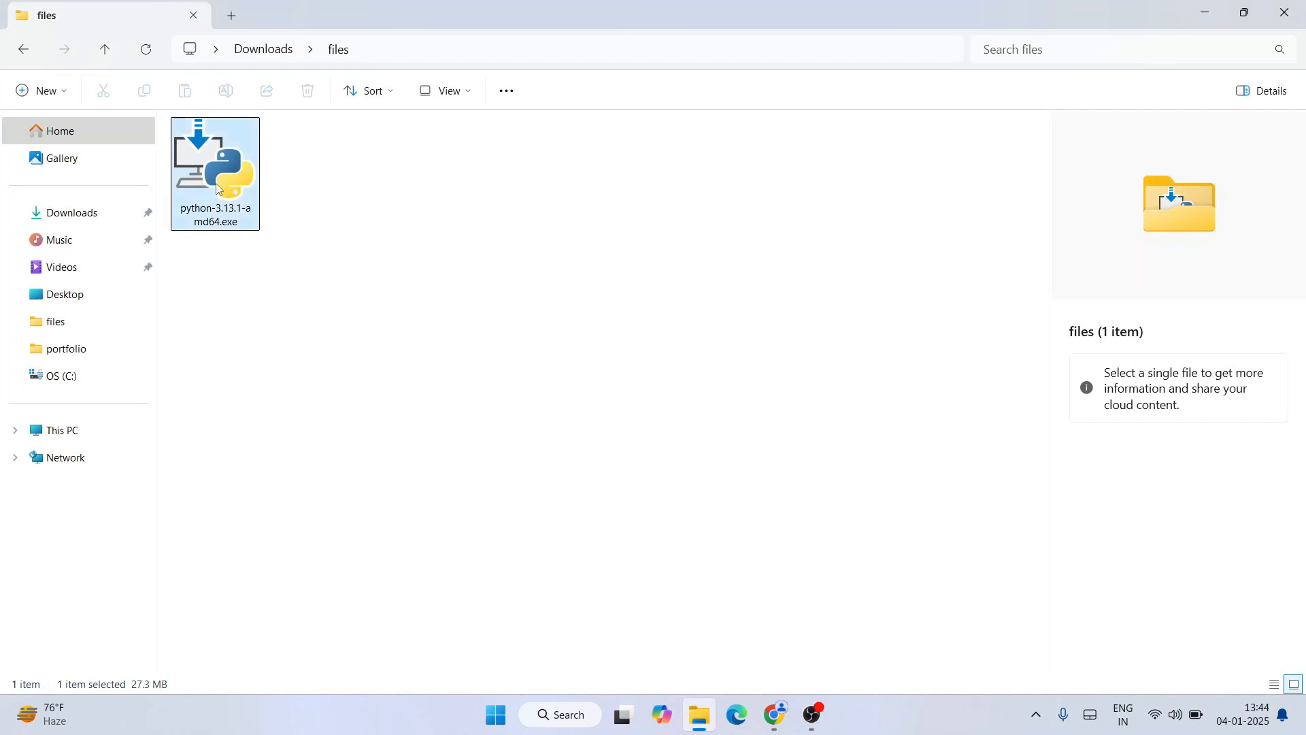
# Run python-3.13.1-amd64.exe from the Downloads folder.
pyautogui.click(215, 164)
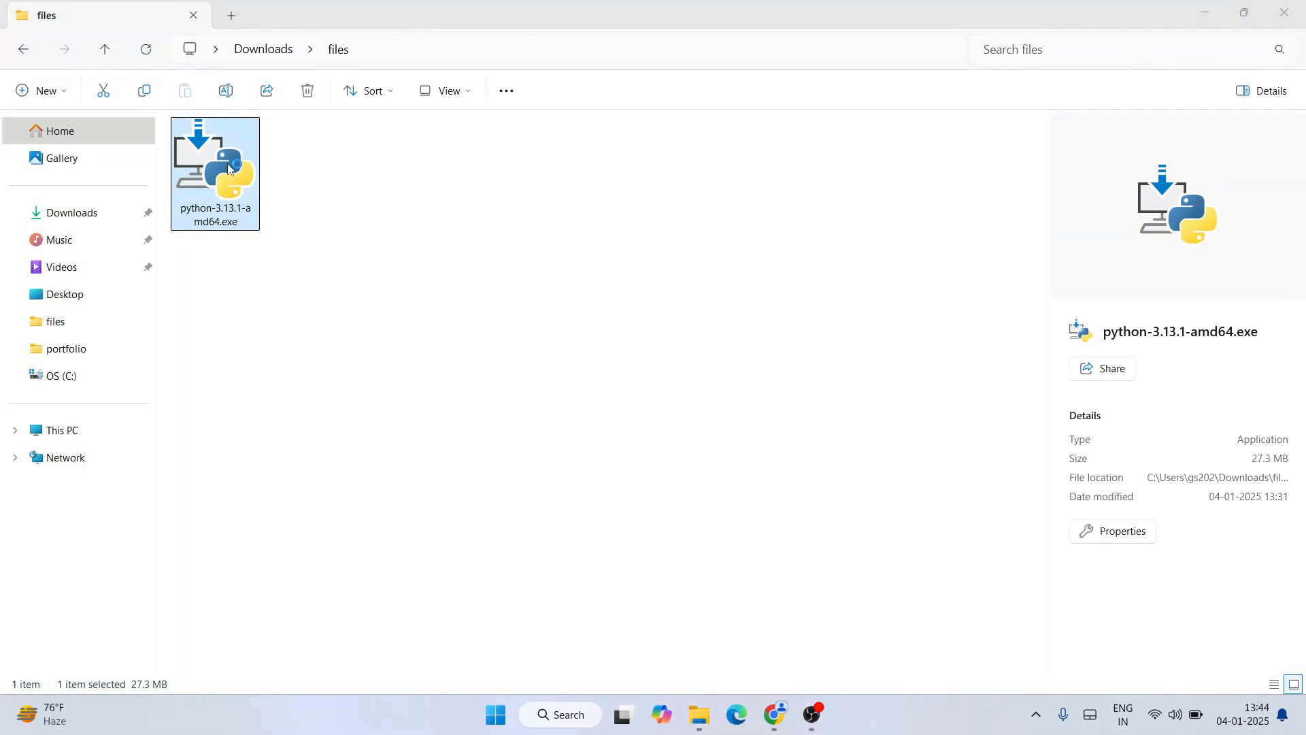
pyautogui.doubleClick(215, 170)
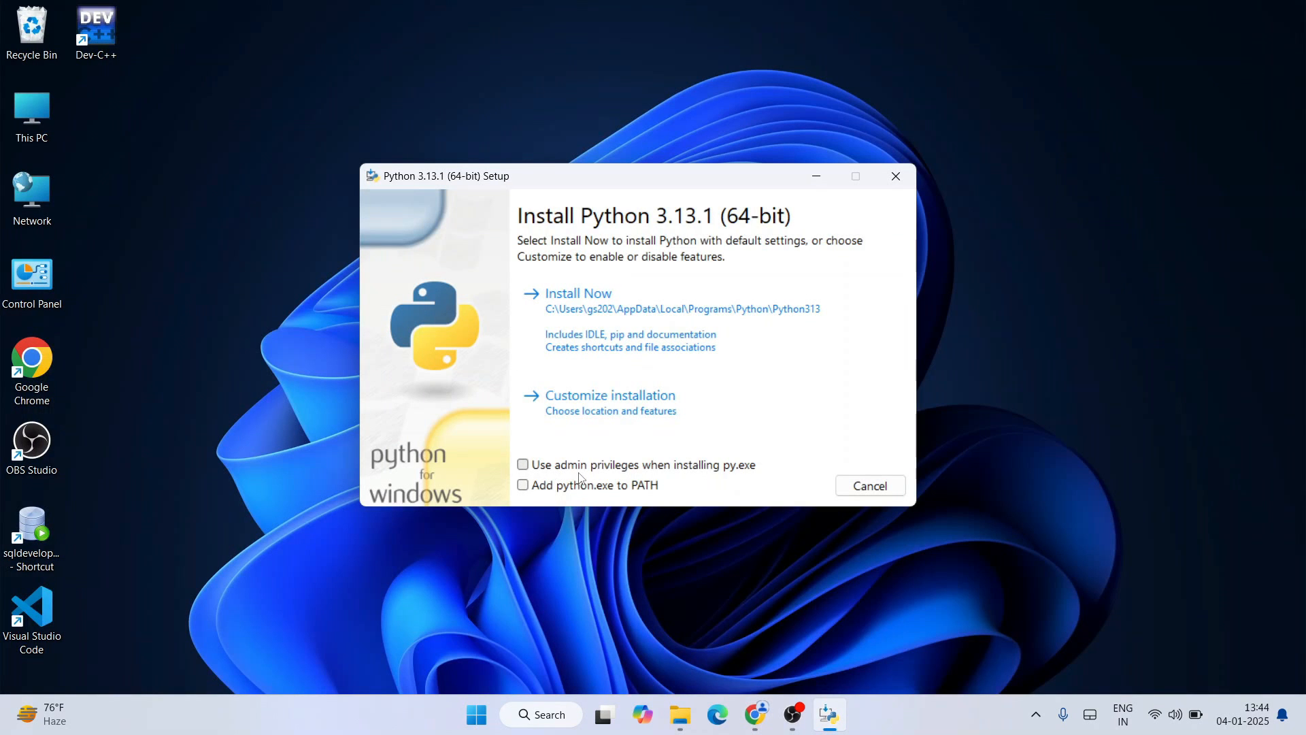
pyautogui.moveTo(728, 473)
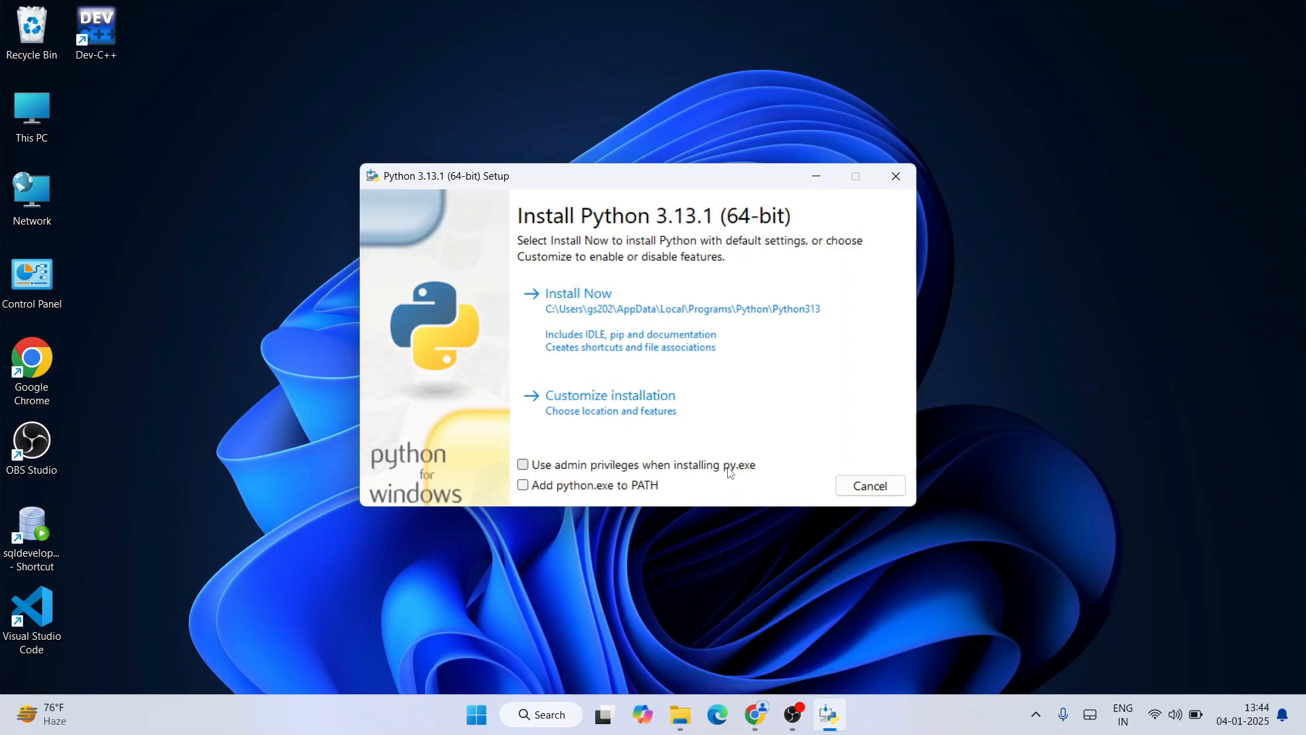
# Enable admin privileges and adding python.exe to PATH, then choose Customize installation.
pyautogui.click(522, 465)
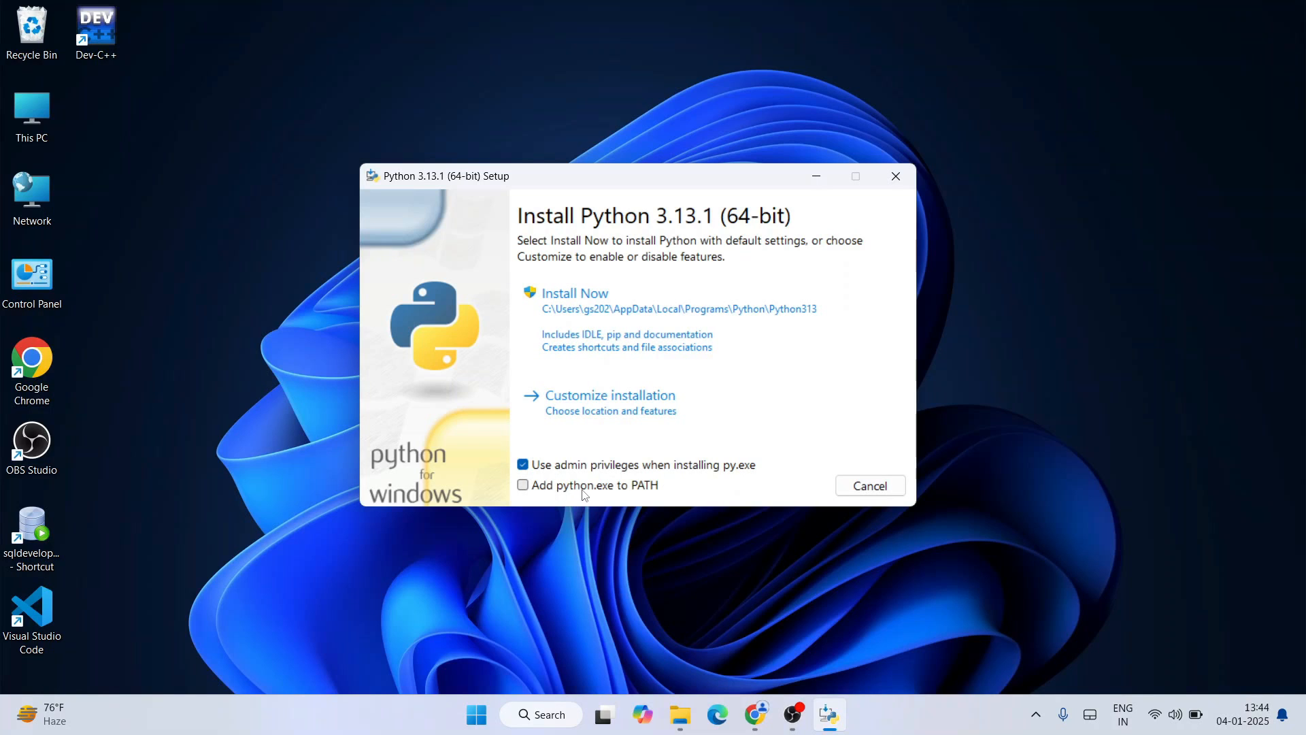
pyautogui.moveTo(569, 489)
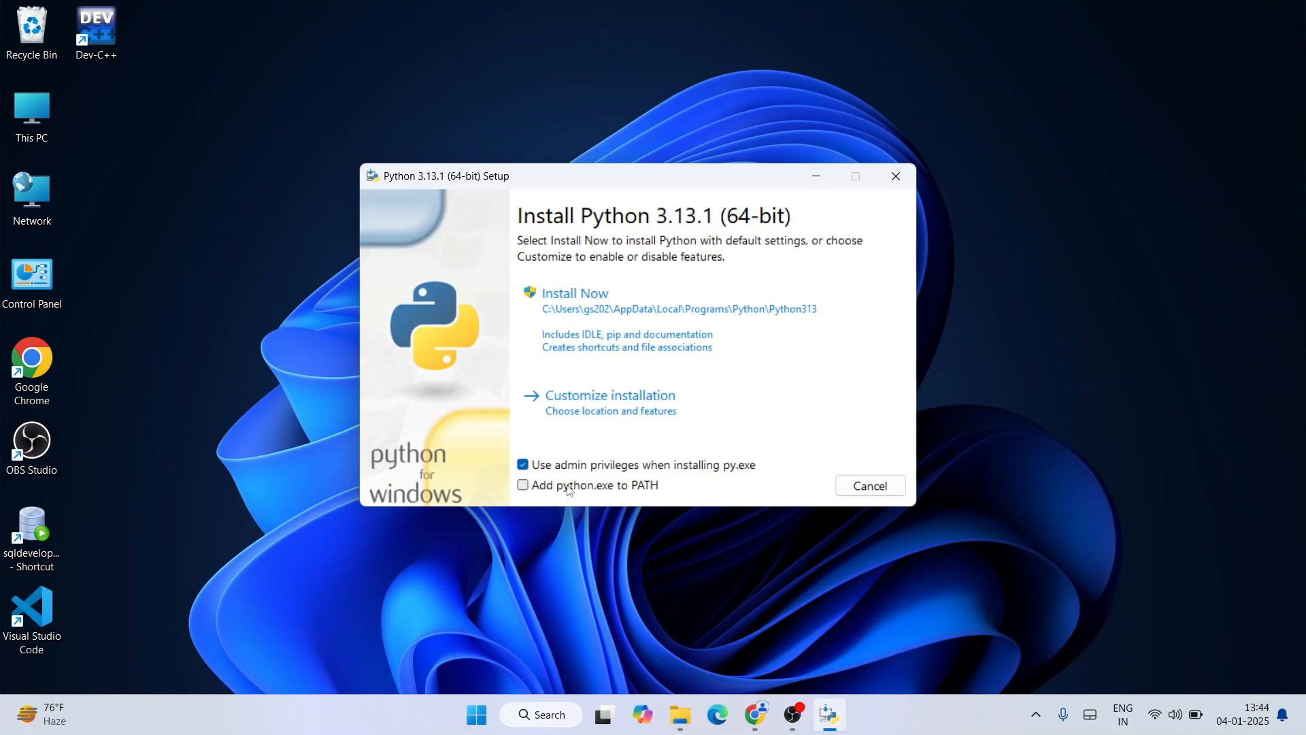
pyautogui.click(522, 485)
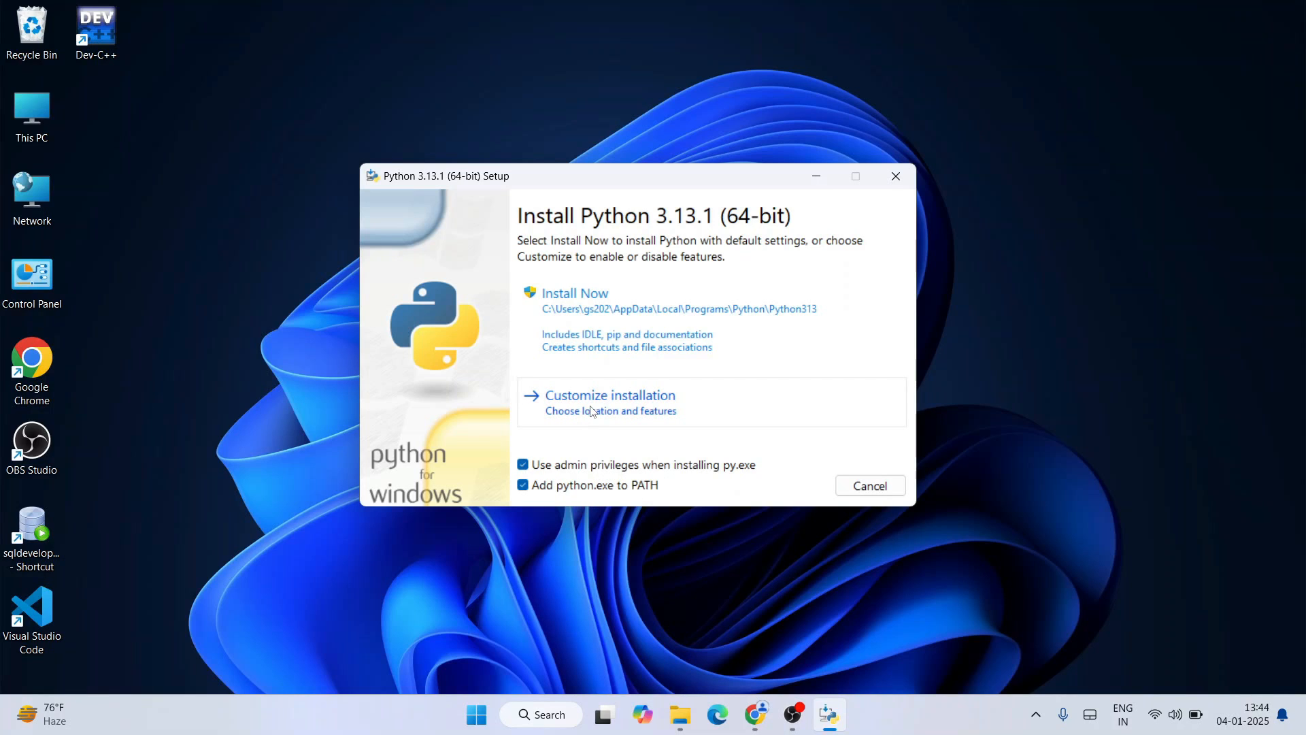
pyautogui.click(609, 394)
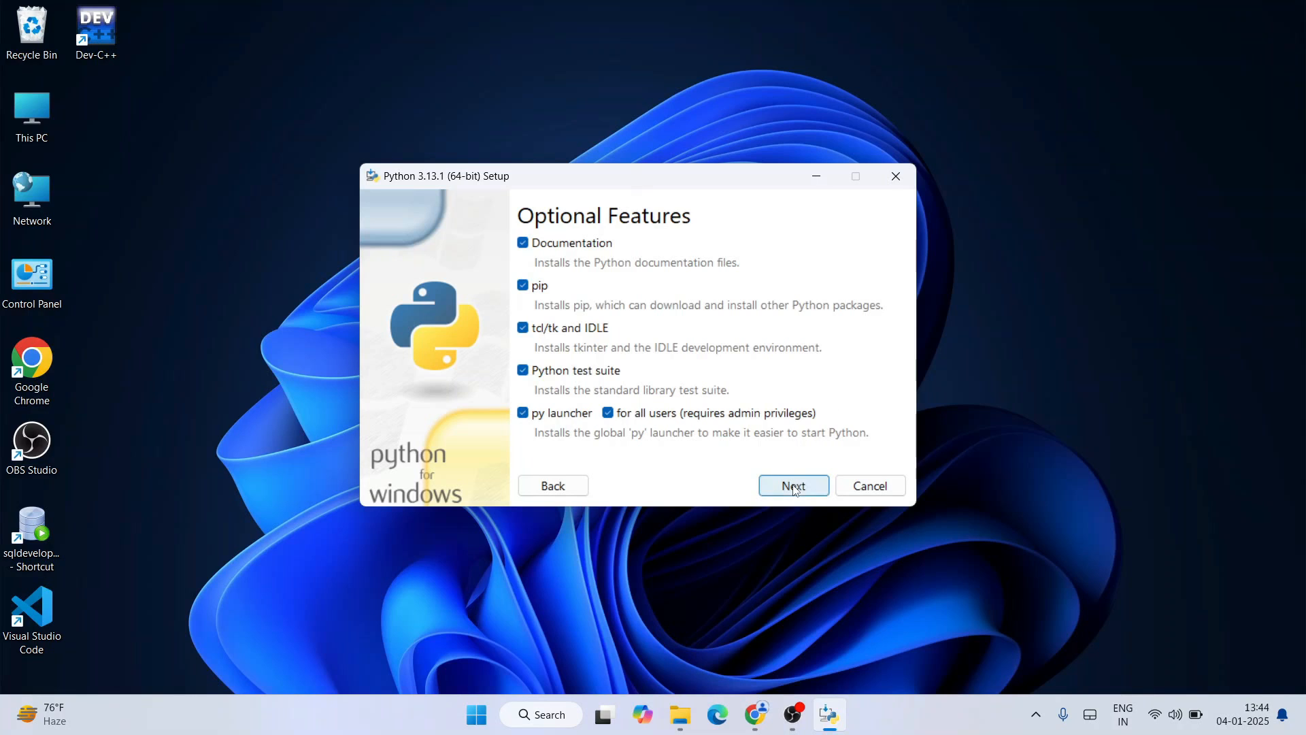
# Accept the advanced options for all users and start installing Python 3.13.
pyautogui.click(793, 486)
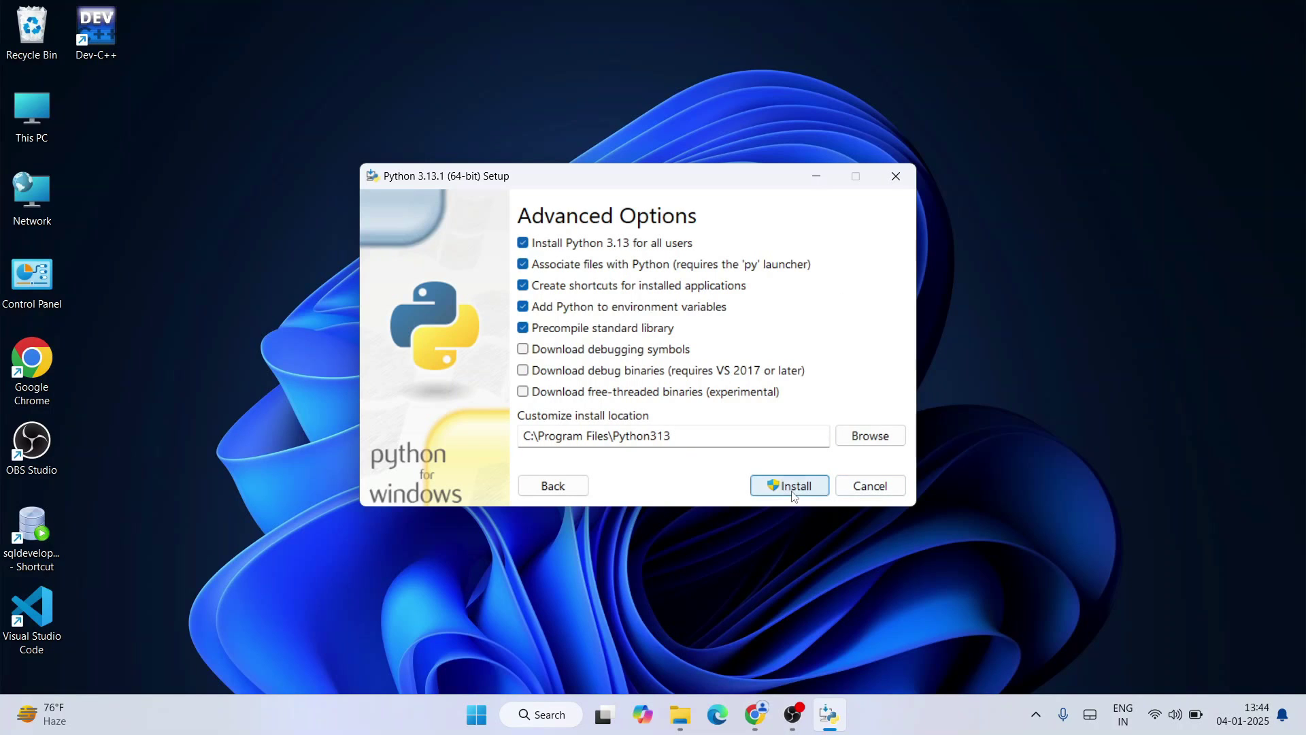
pyautogui.click(789, 484)
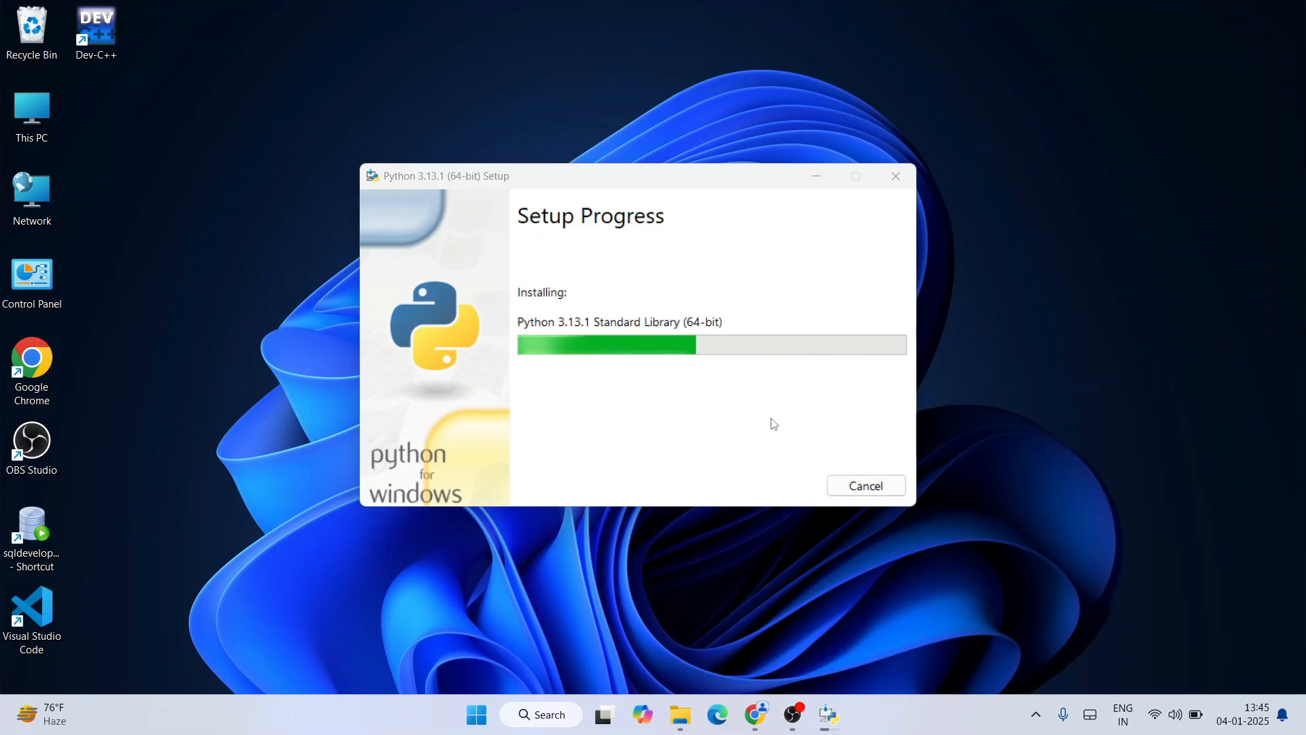
pyautogui.moveTo(812, 449)
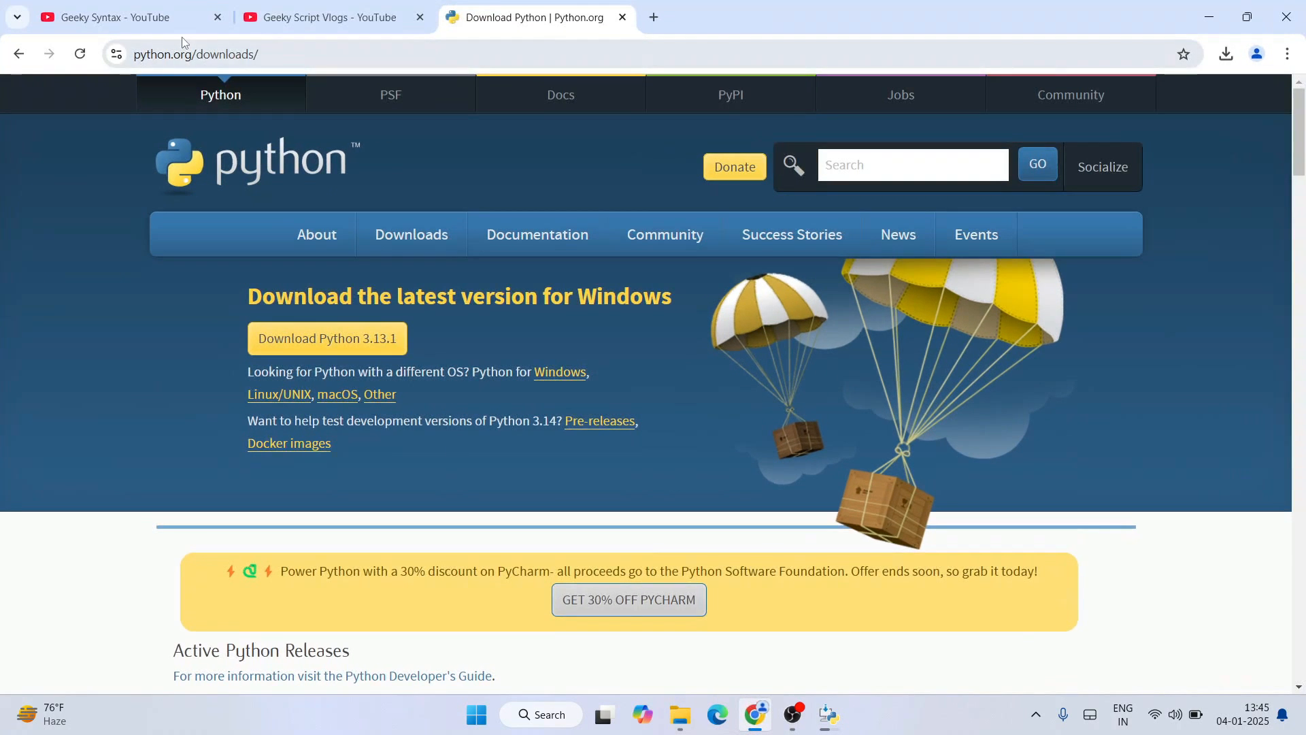
# Browse the programming channel's YouTube videos and peek at the second channel's tab.
pyautogui.click(115, 18)
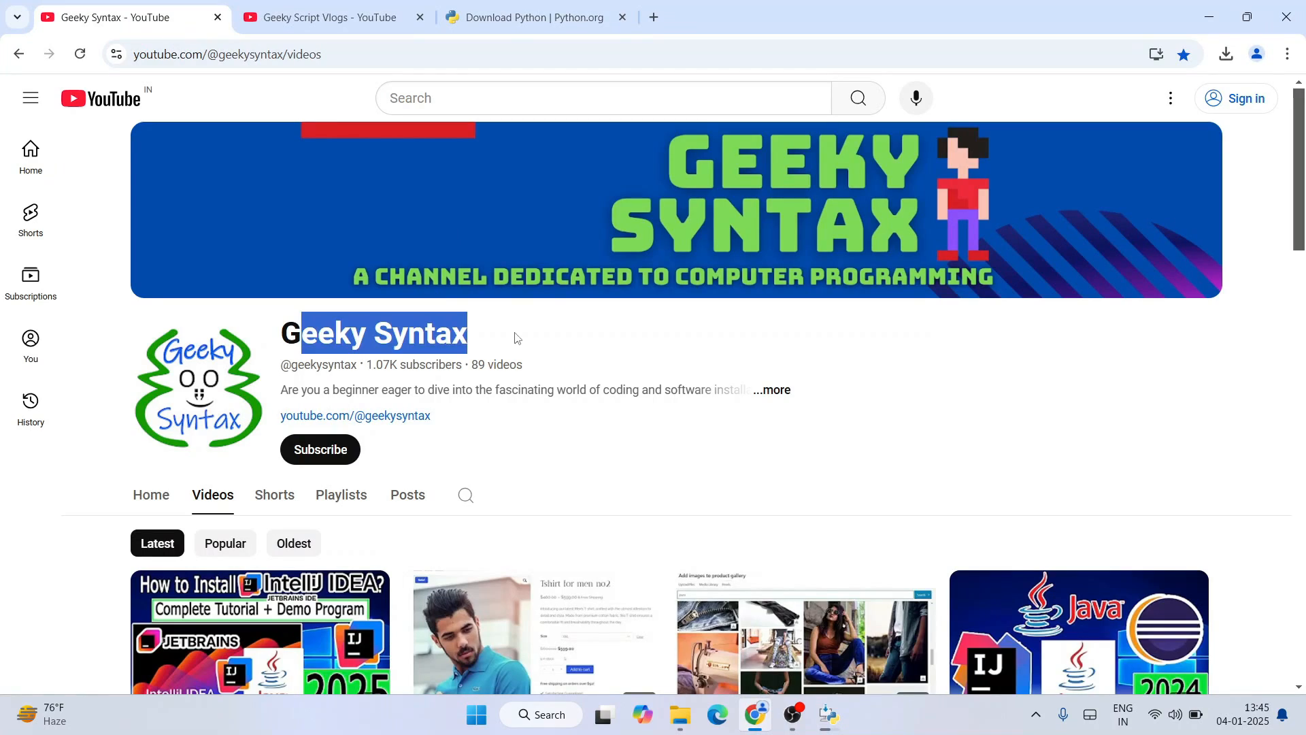
pyautogui.scroll(-3)
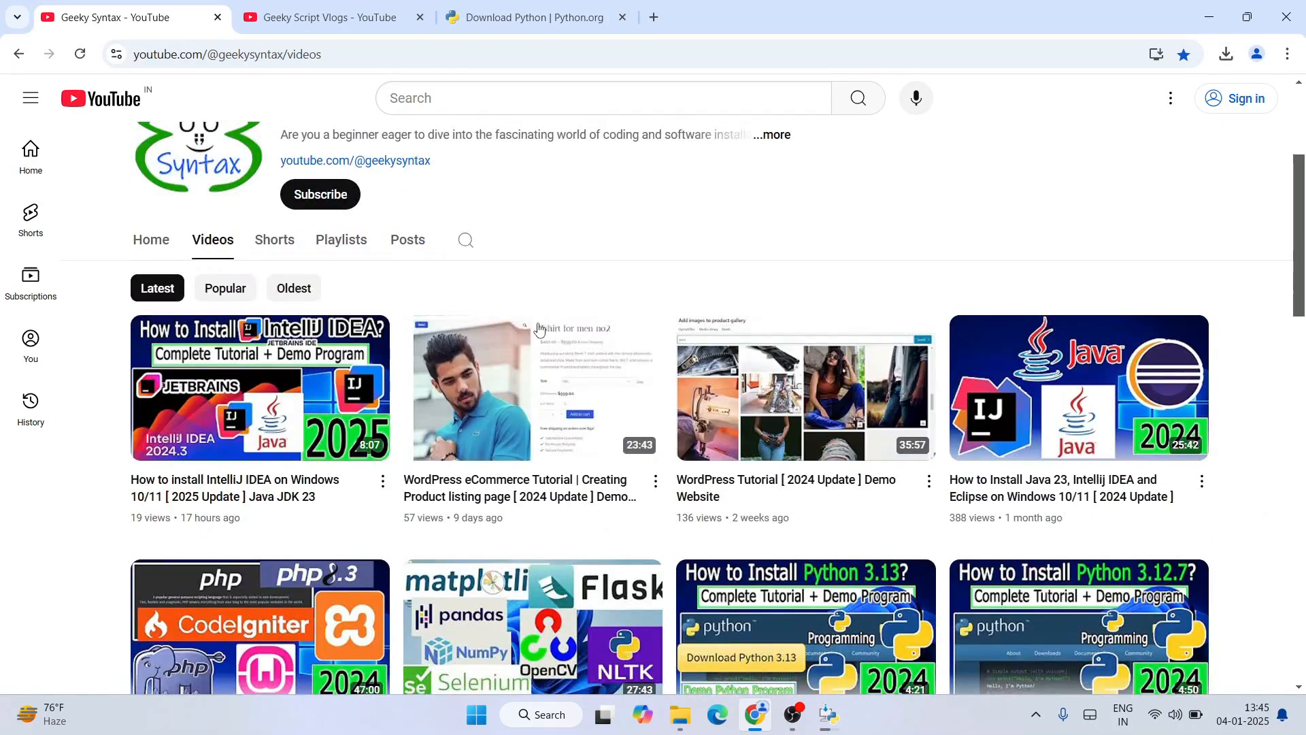
pyautogui.scroll(-3)
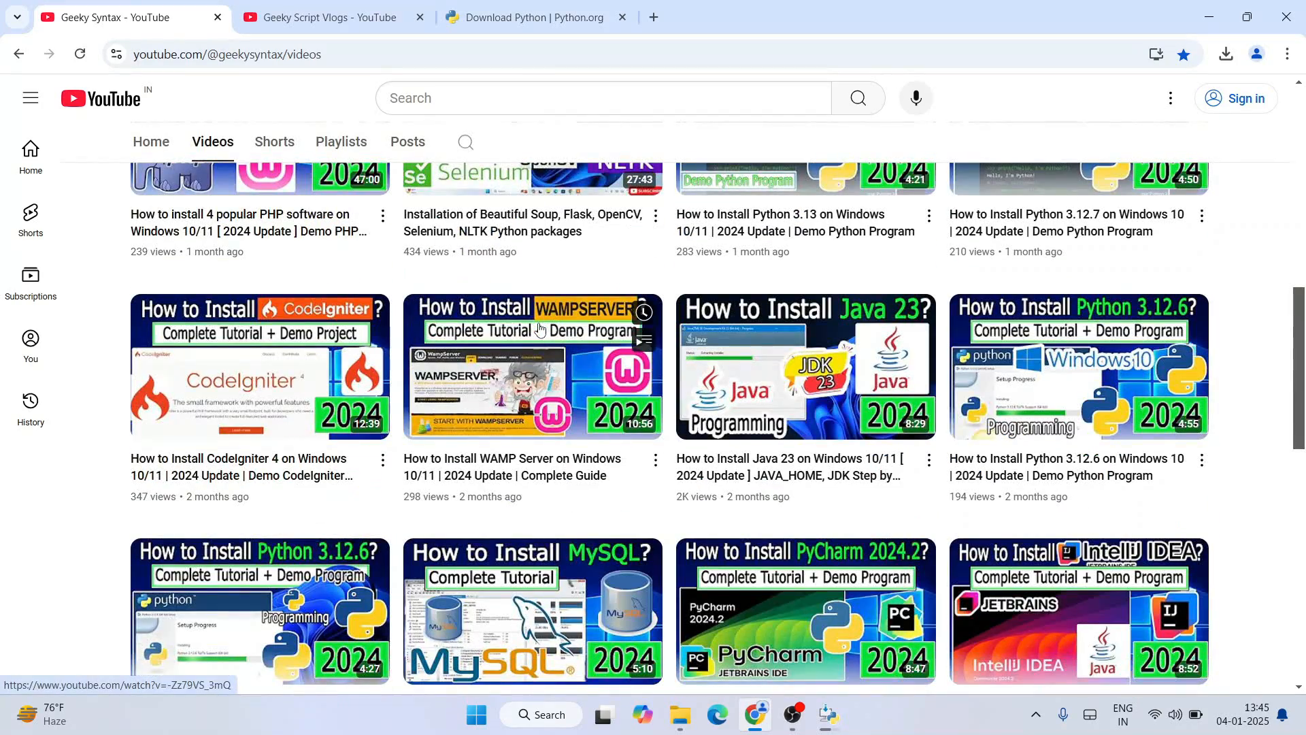
pyautogui.click(330, 17)
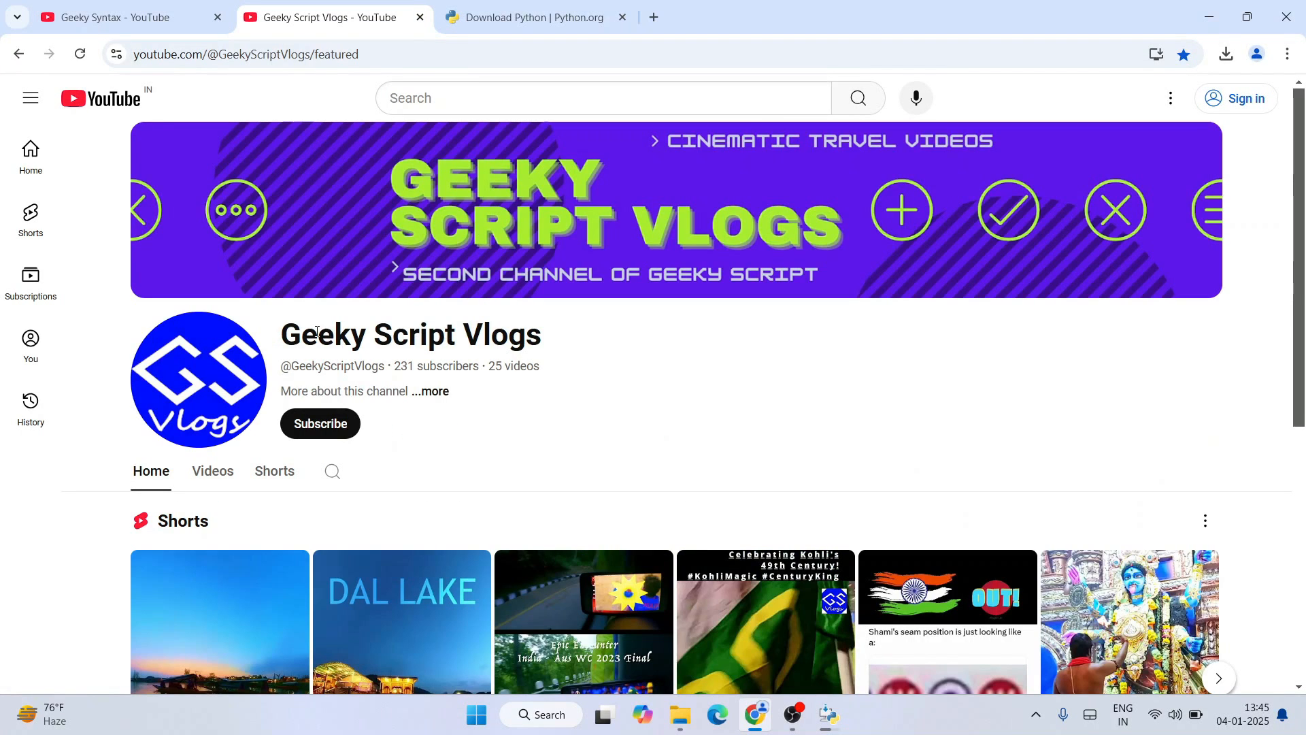
pyautogui.click(105, 18)
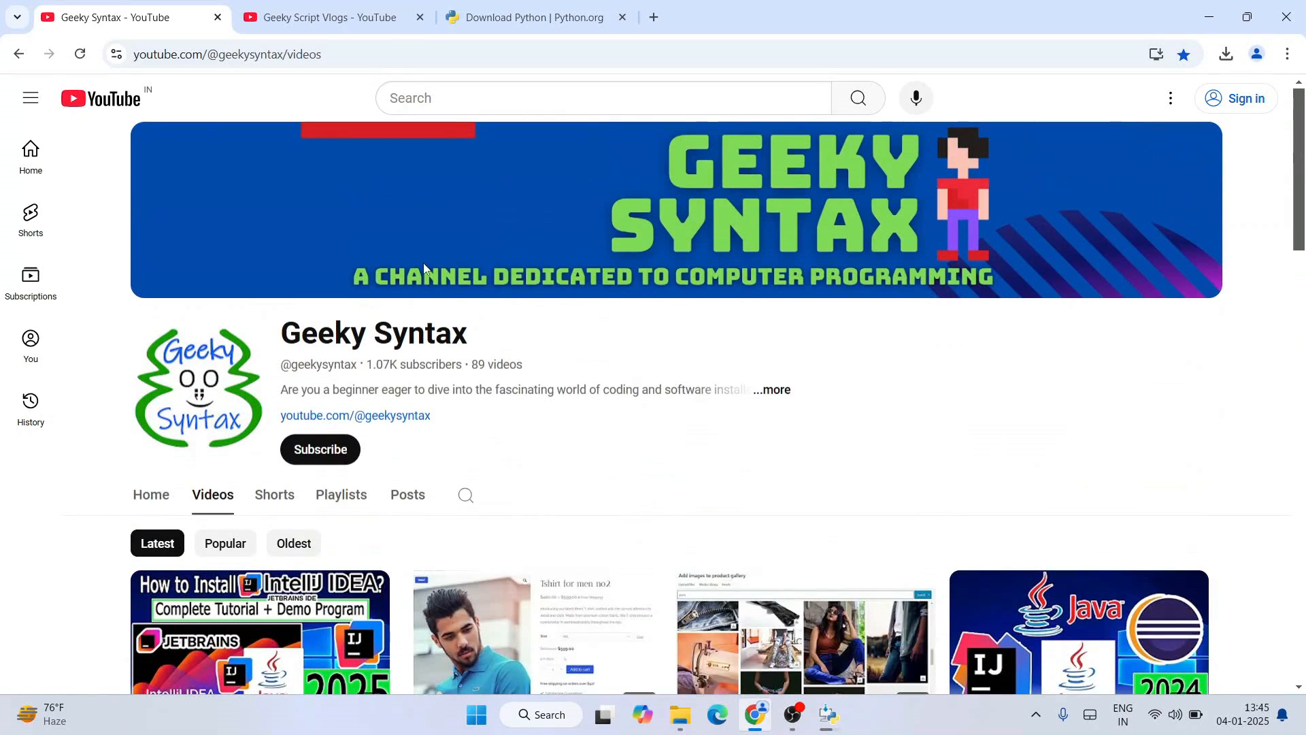
# Return to the finished Python setup and close the 'Setup was successful' window.
pyautogui.click(329, 18)
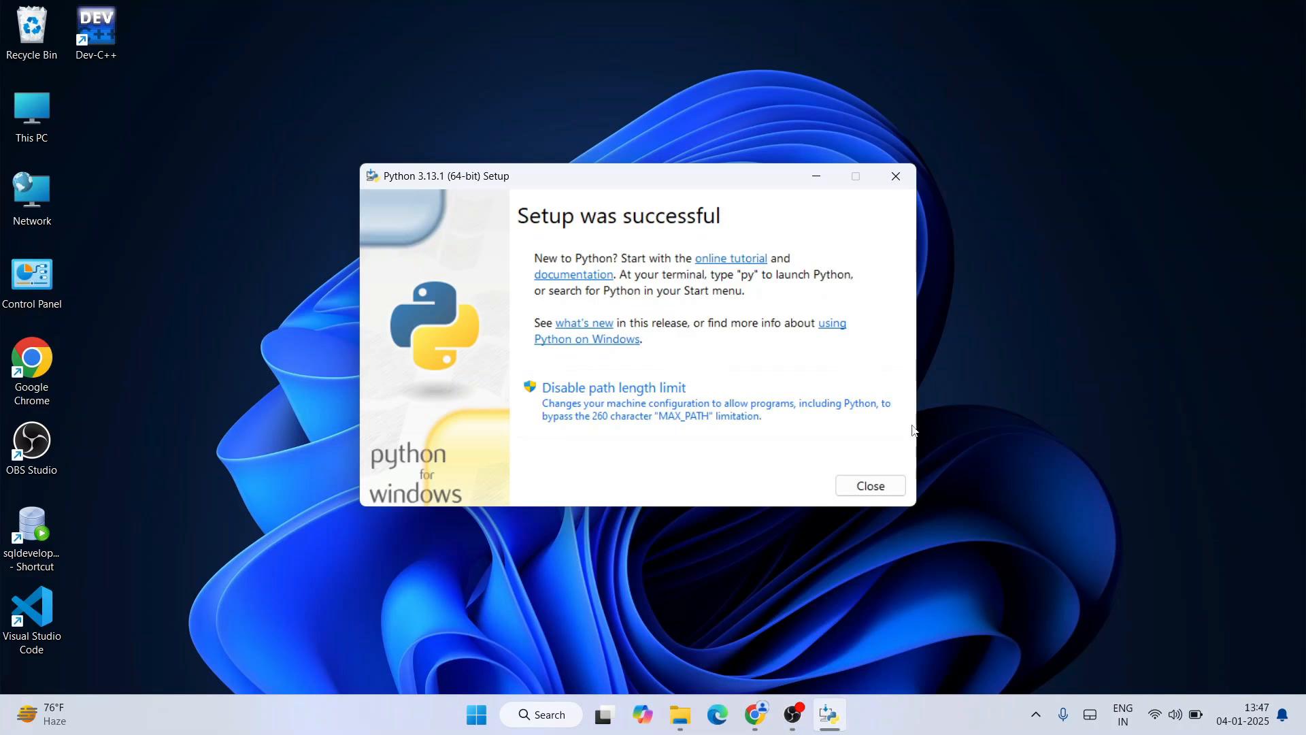
pyautogui.moveTo(907, 468)
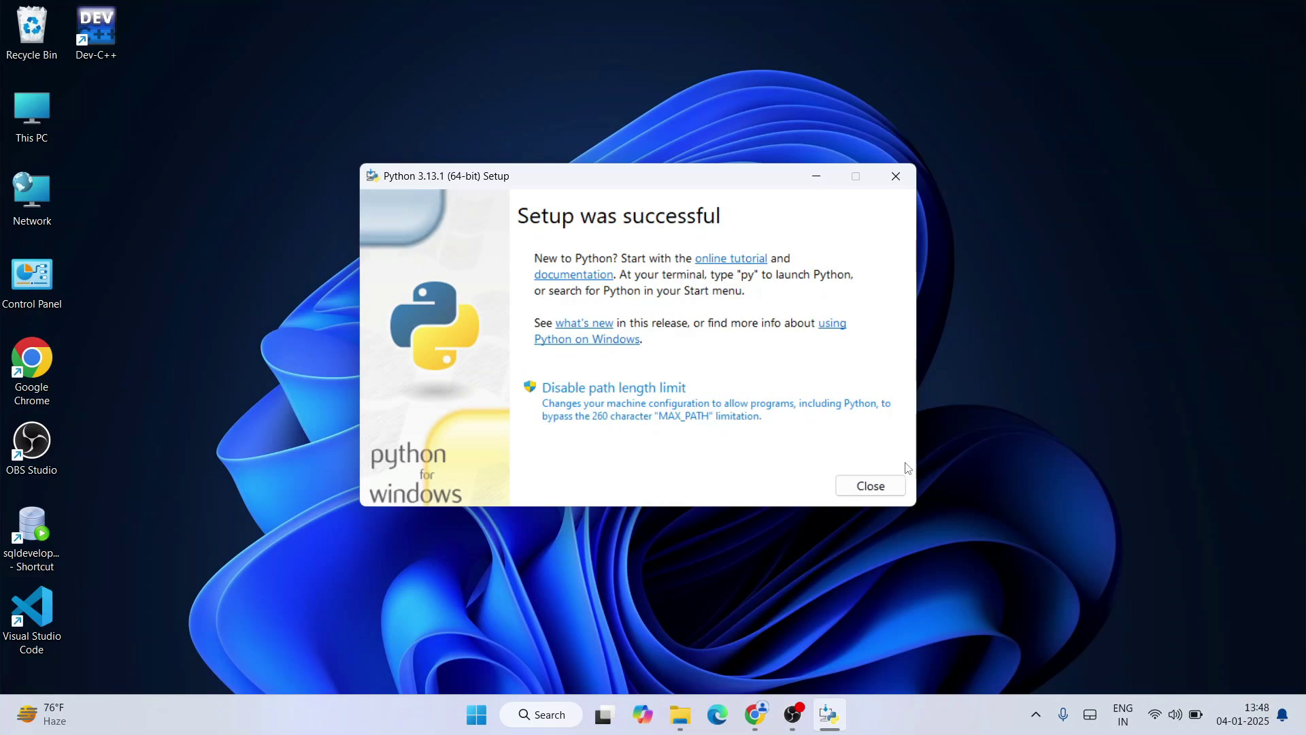
pyautogui.click(871, 485)
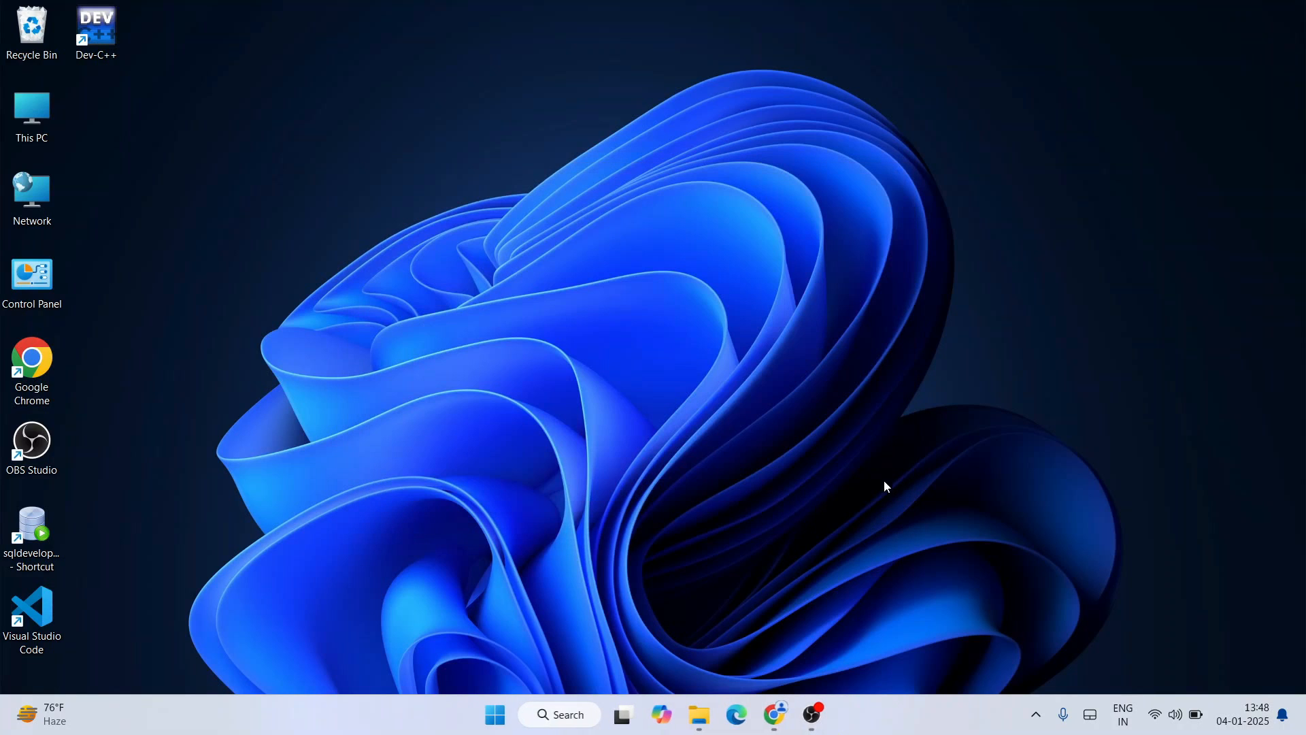
pyautogui.moveTo(783, 462)
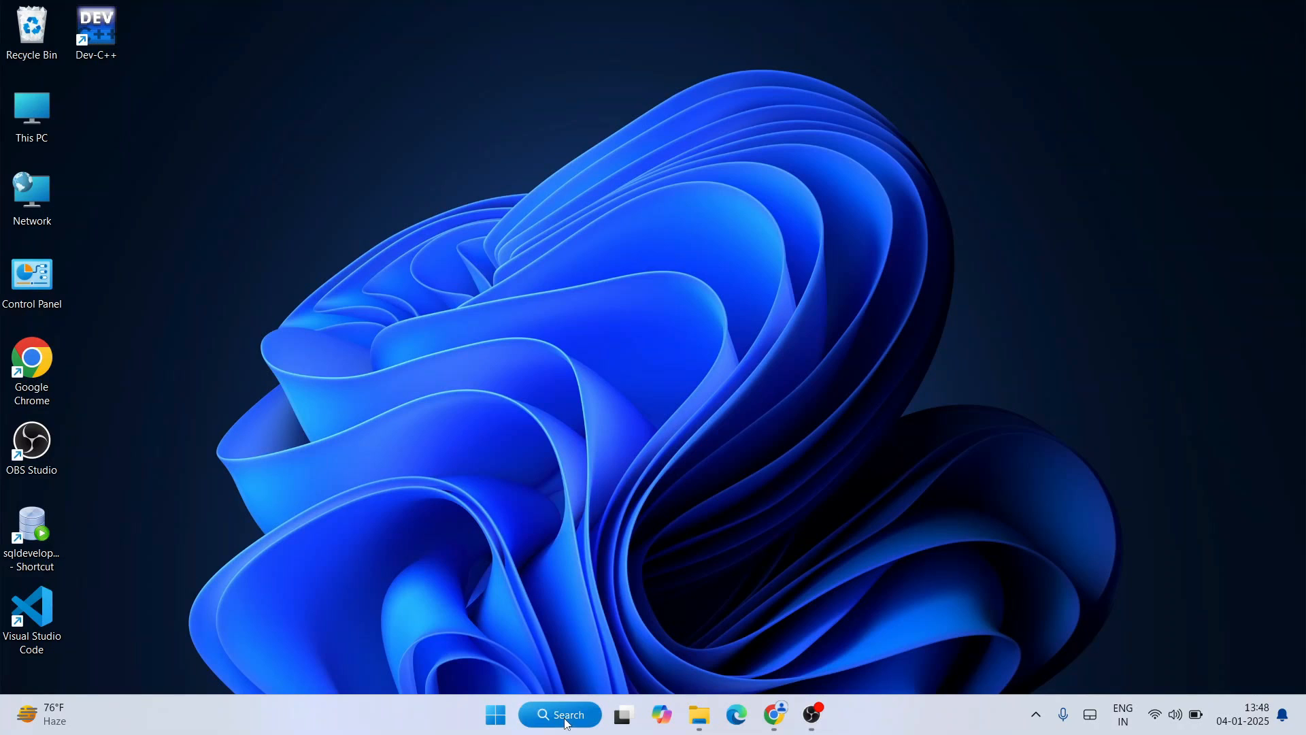
# Launch Command Prompt via Windows search and run python --version, reporting Python 3.13.1.
pyautogui.click(566, 715)
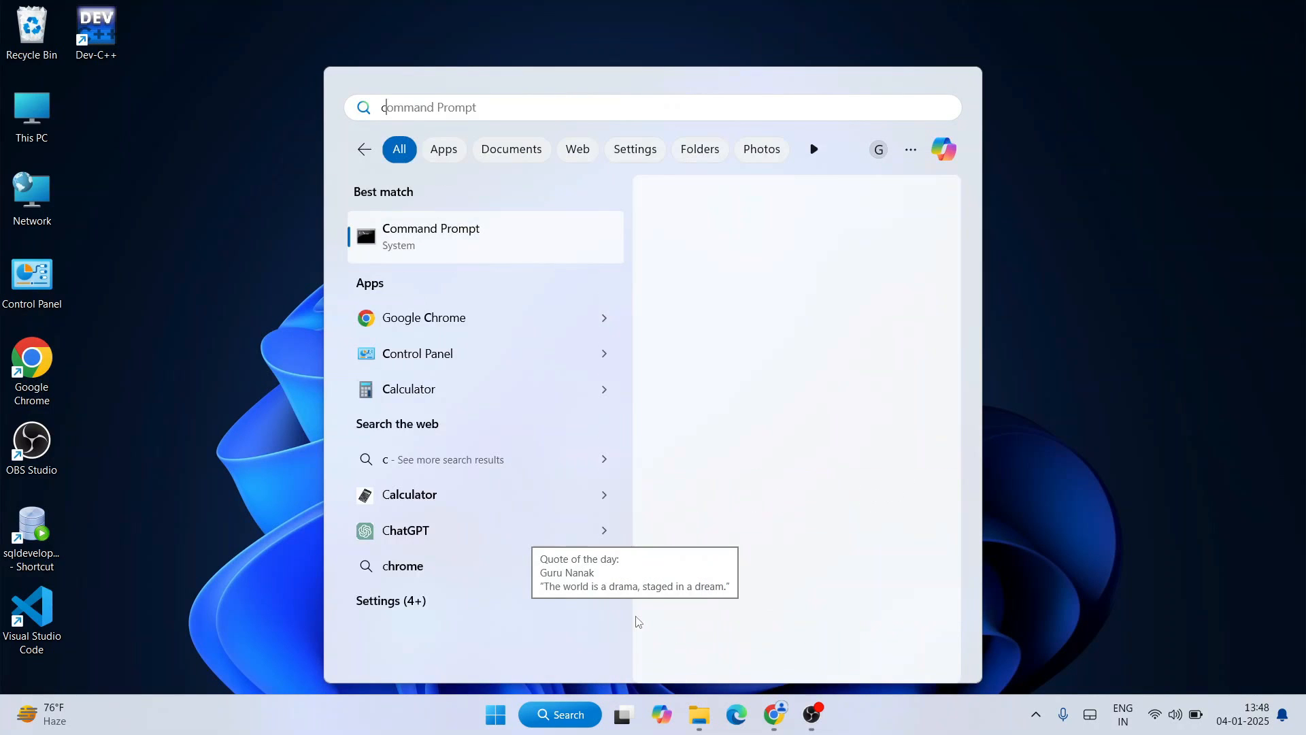
pyautogui.write('cmd')
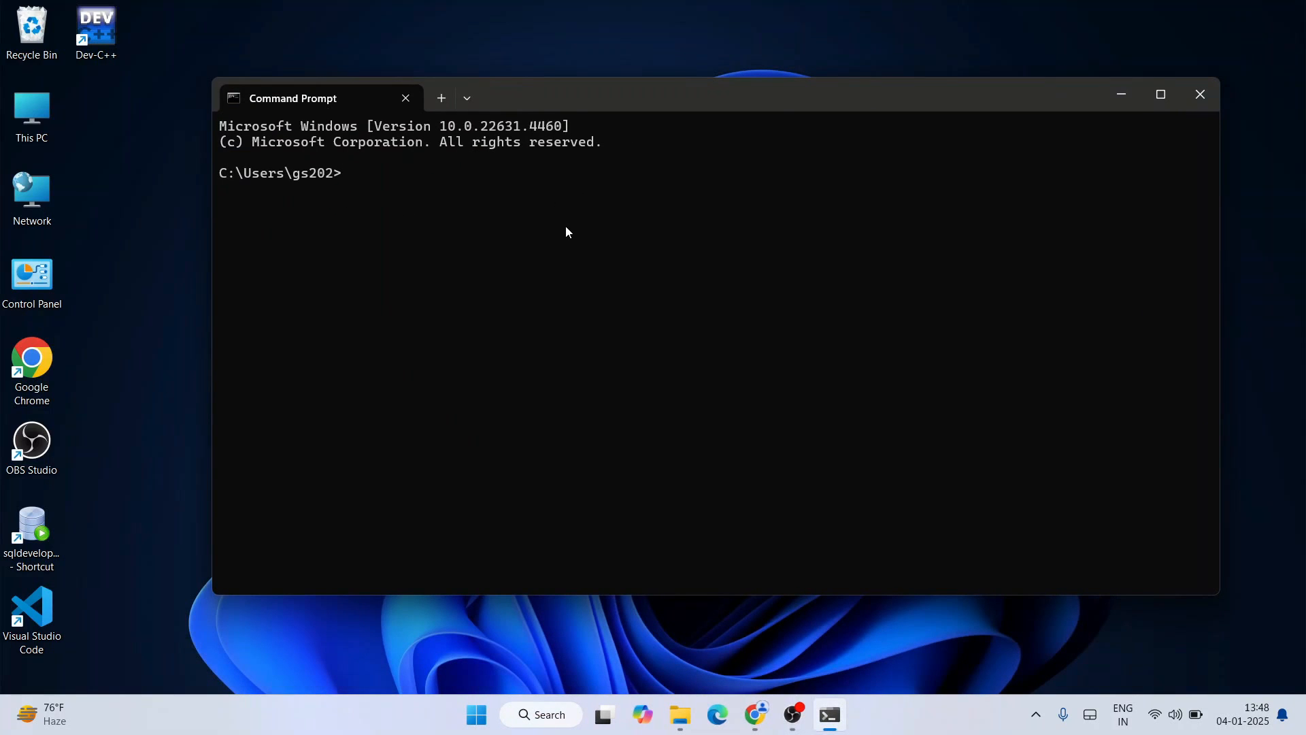
pyautogui.write('pytho')
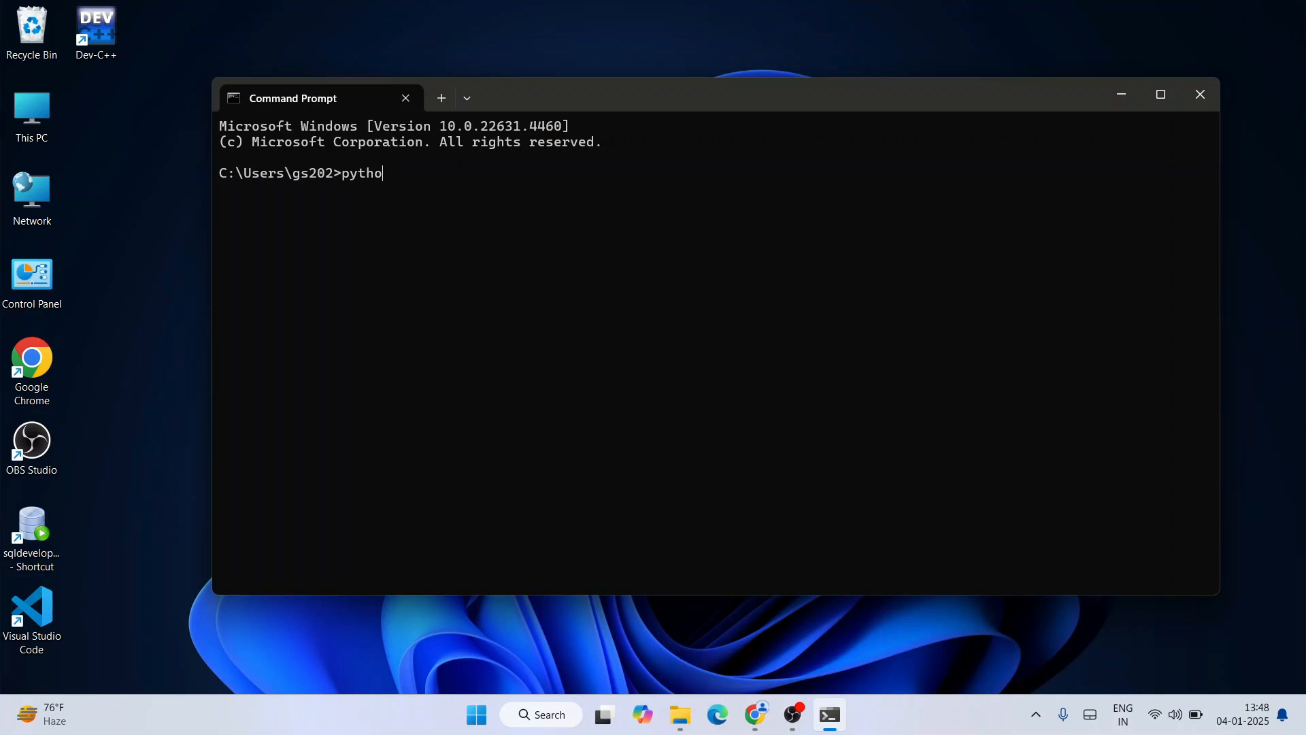
pyautogui.write('n --ve')
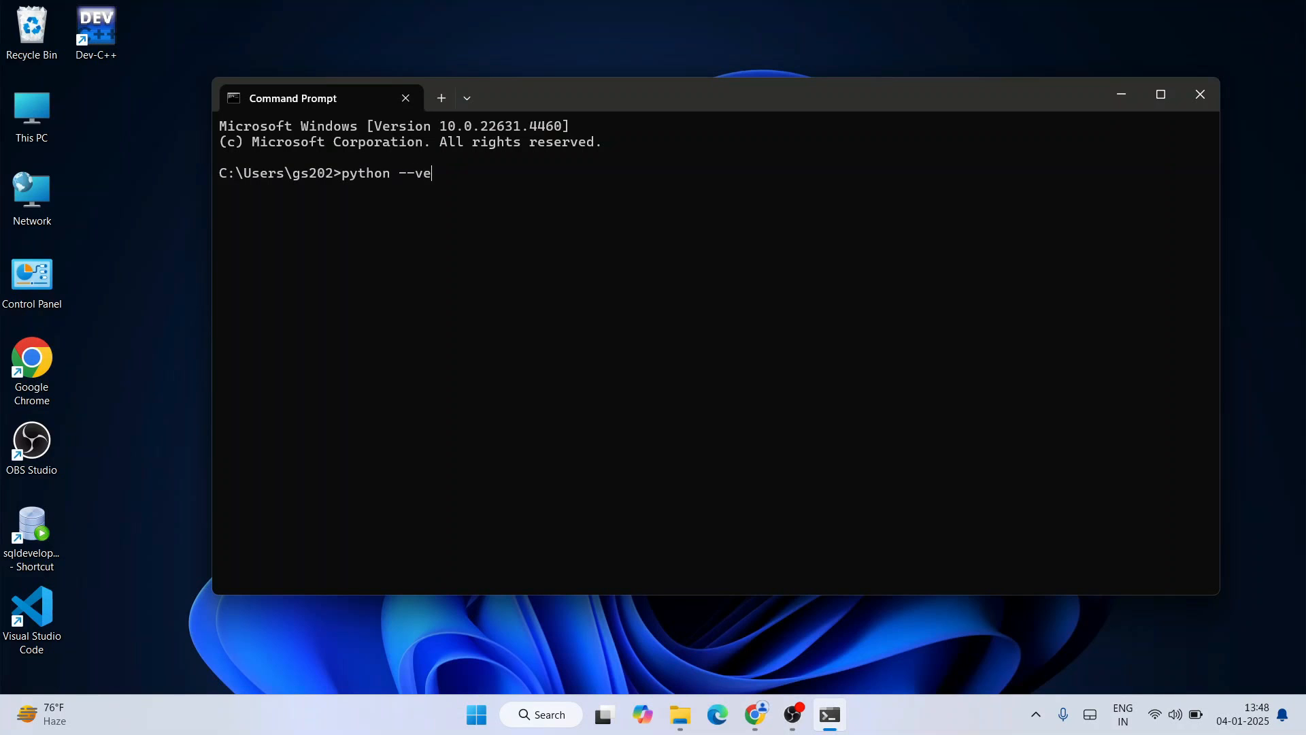
pyautogui.press('Enter')
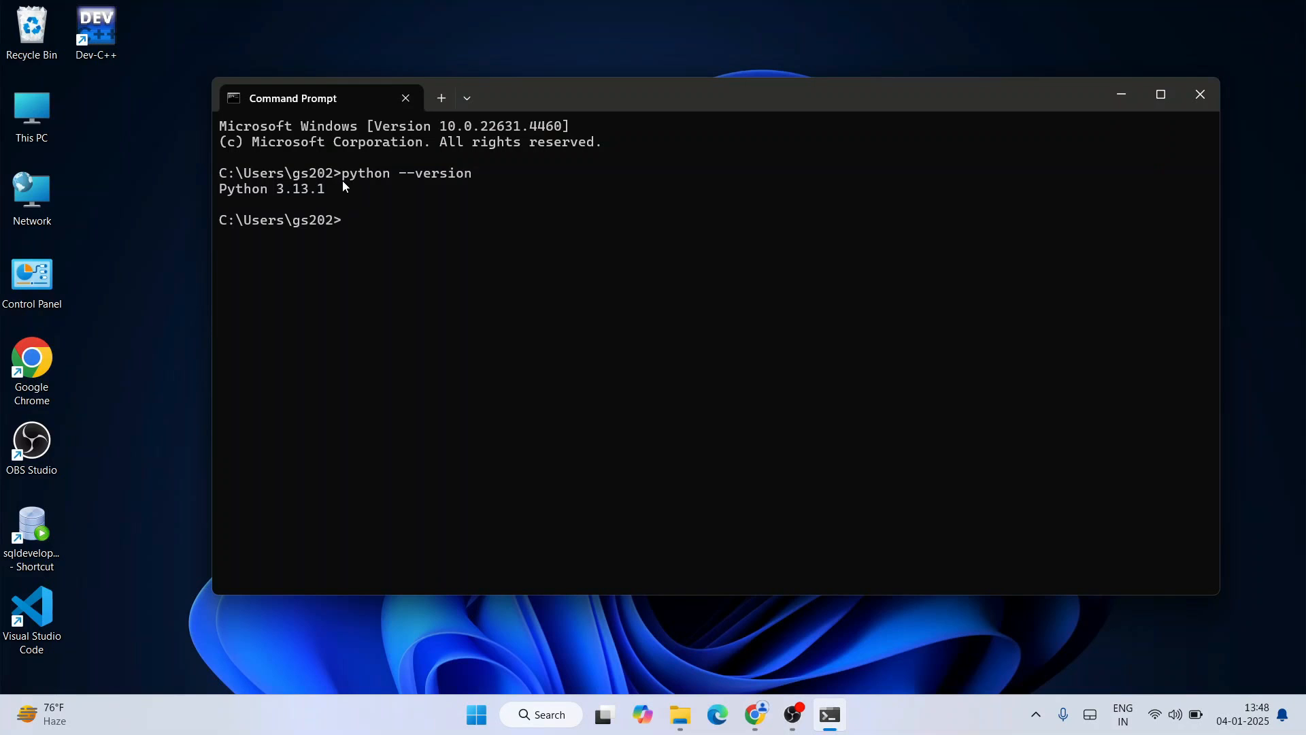
pyautogui.moveTo(349, 179)
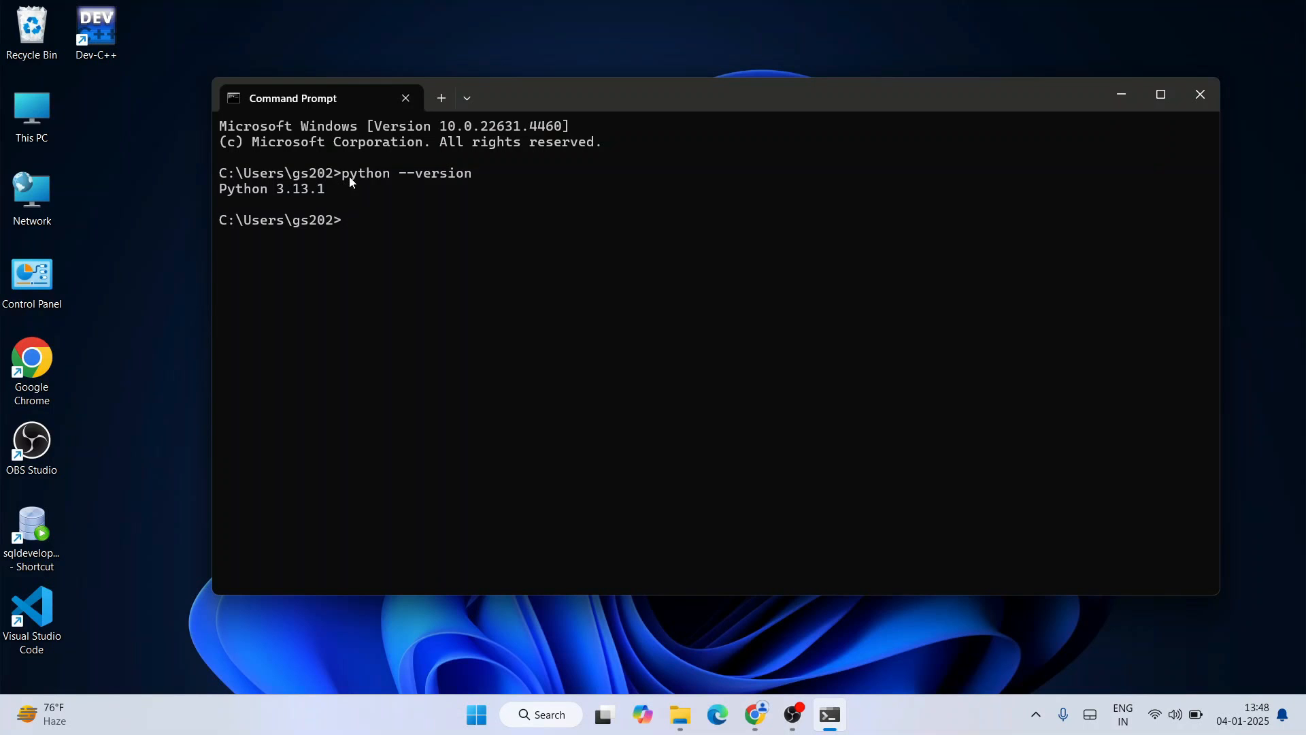
# Close Command Prompt and launch IDLE from Windows search.
pyautogui.click(1200, 94)
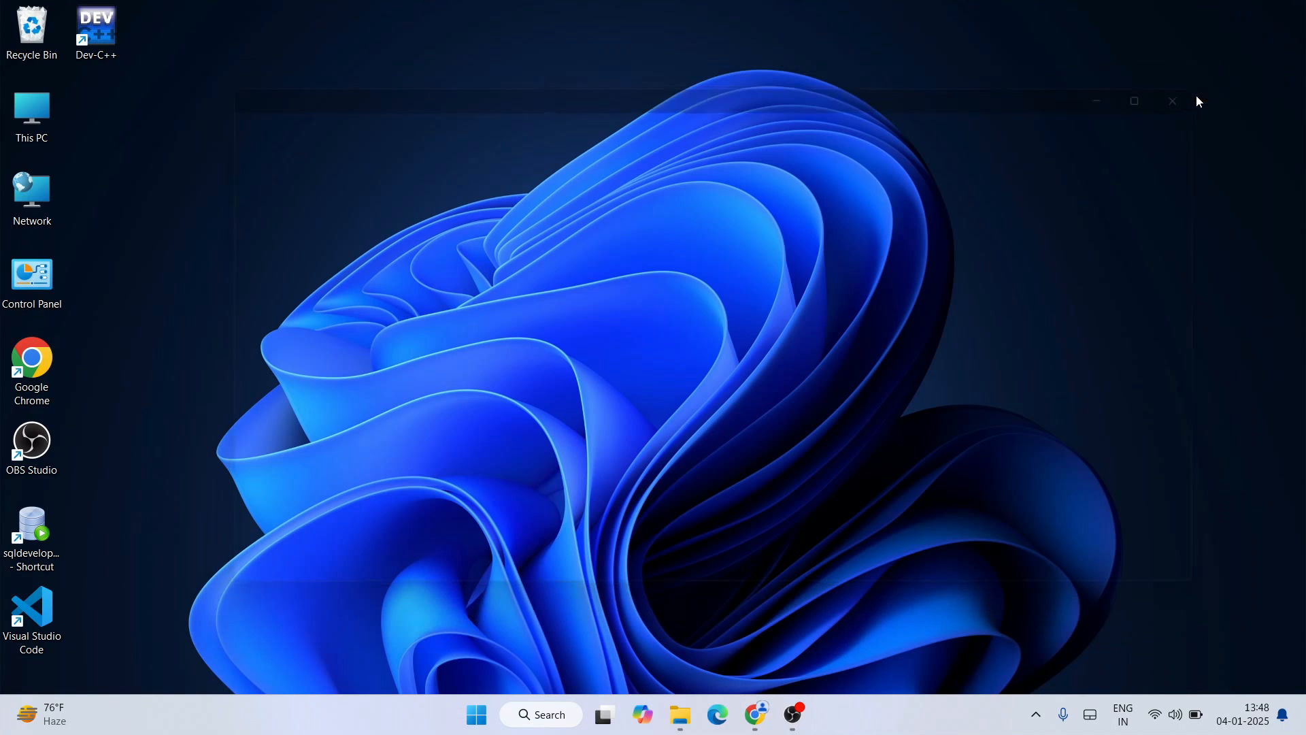
pyautogui.click(559, 715)
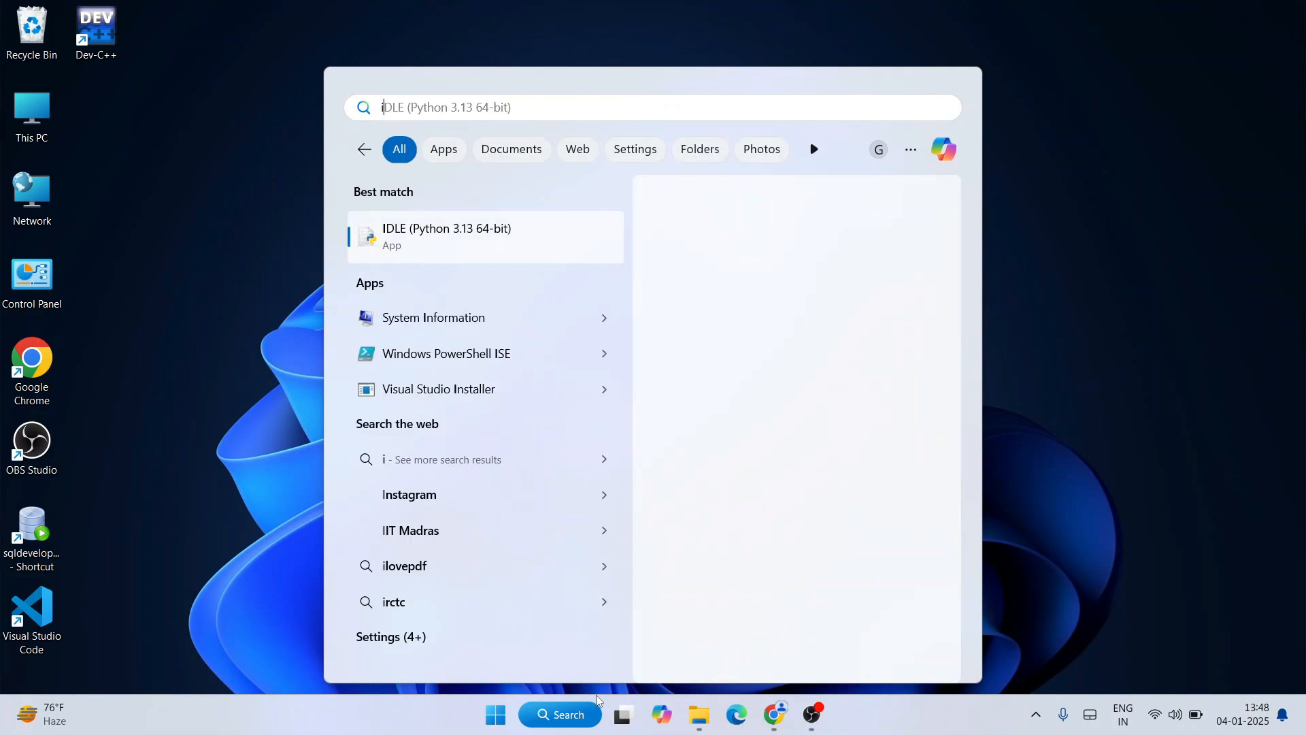
pyautogui.write('idle')
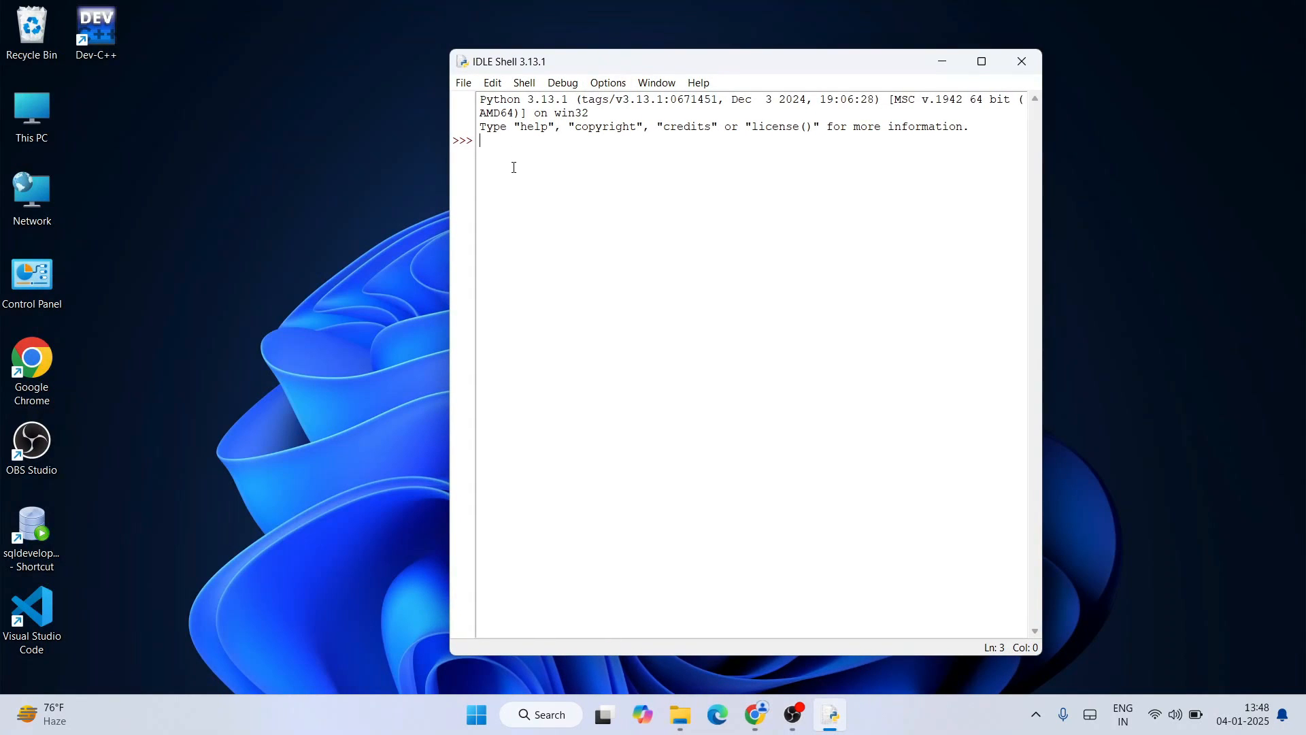
# Run print("Geeky Script") at the IDLE >>> prompt, displaying Geeky Script.
pyautogui.write('print')
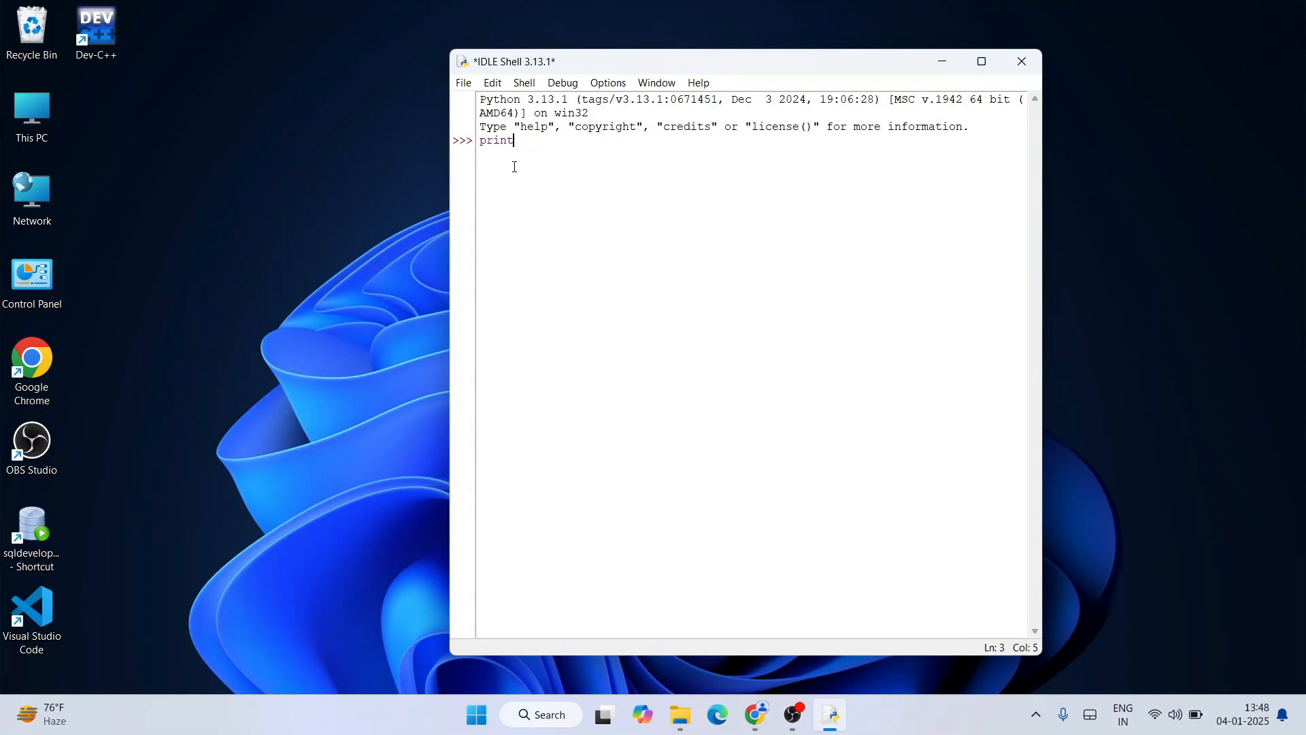
pyautogui.write('("')
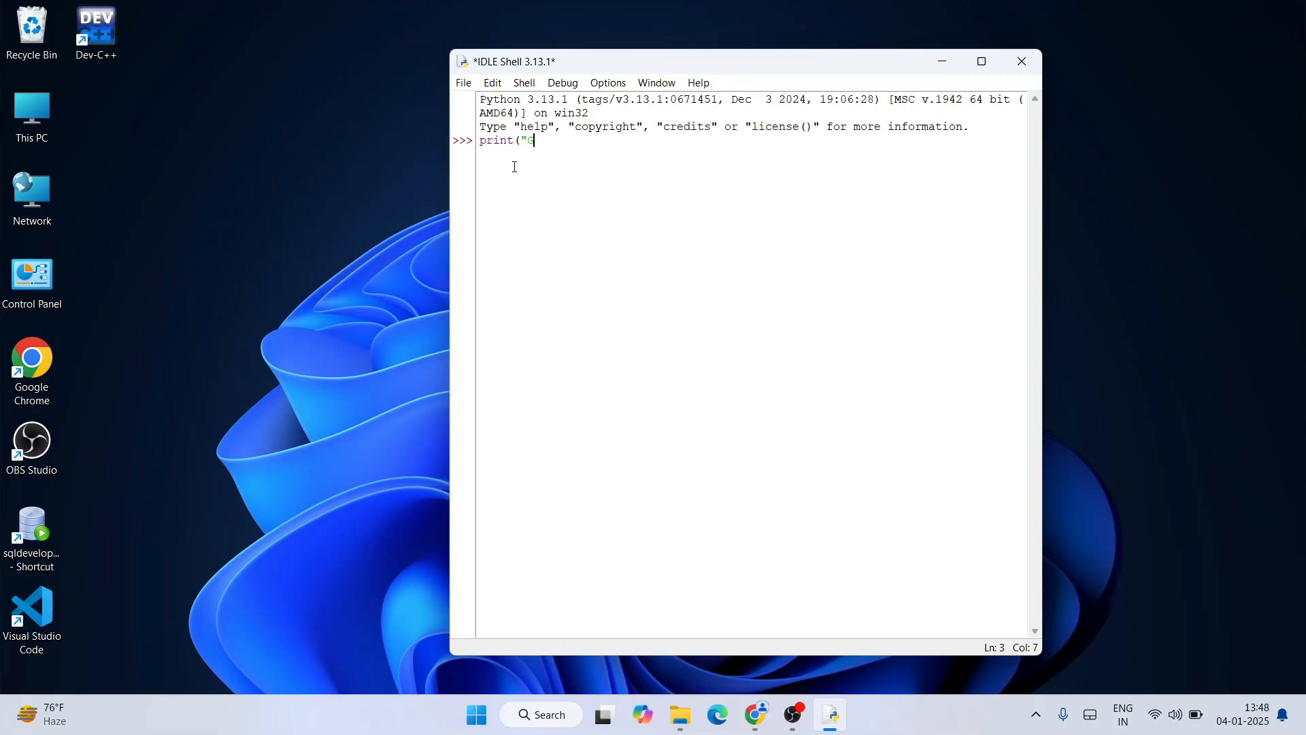
pyautogui.write('Geeky Script')
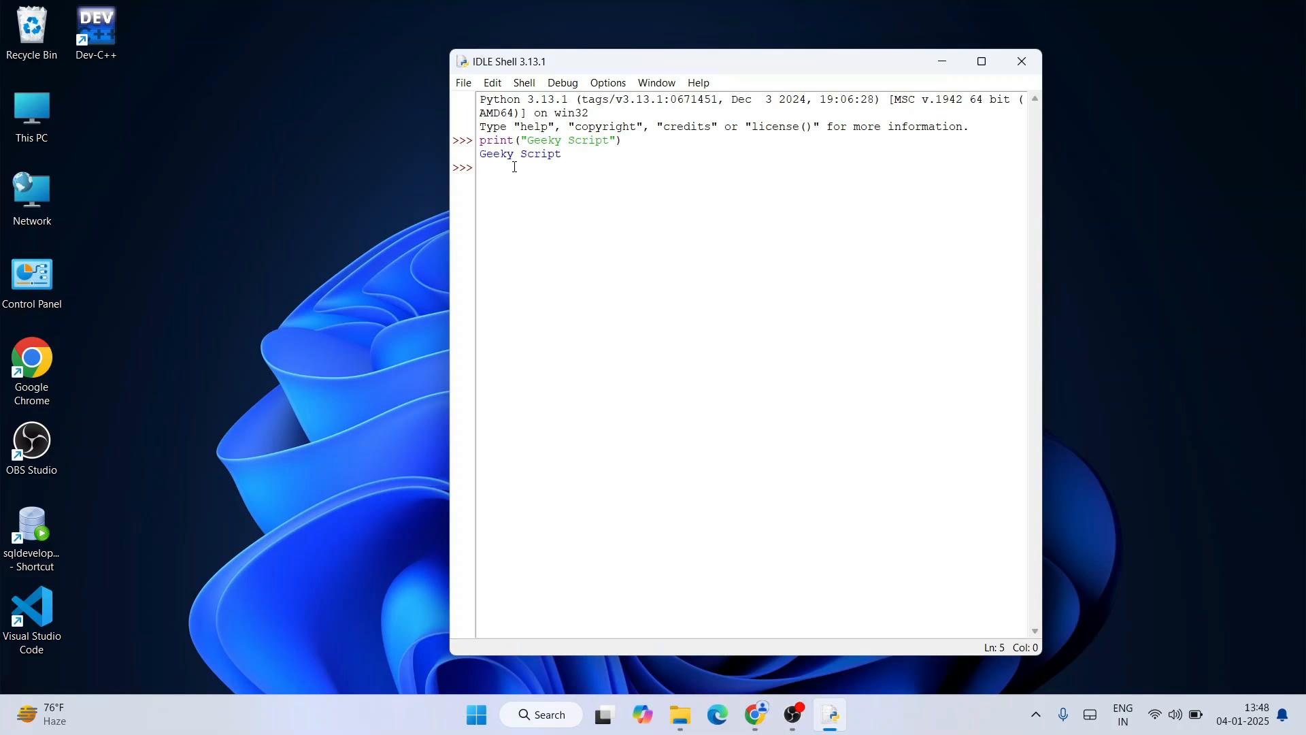
pyautogui.moveTo(480, 140); pyautogui.dragTo(561, 154)
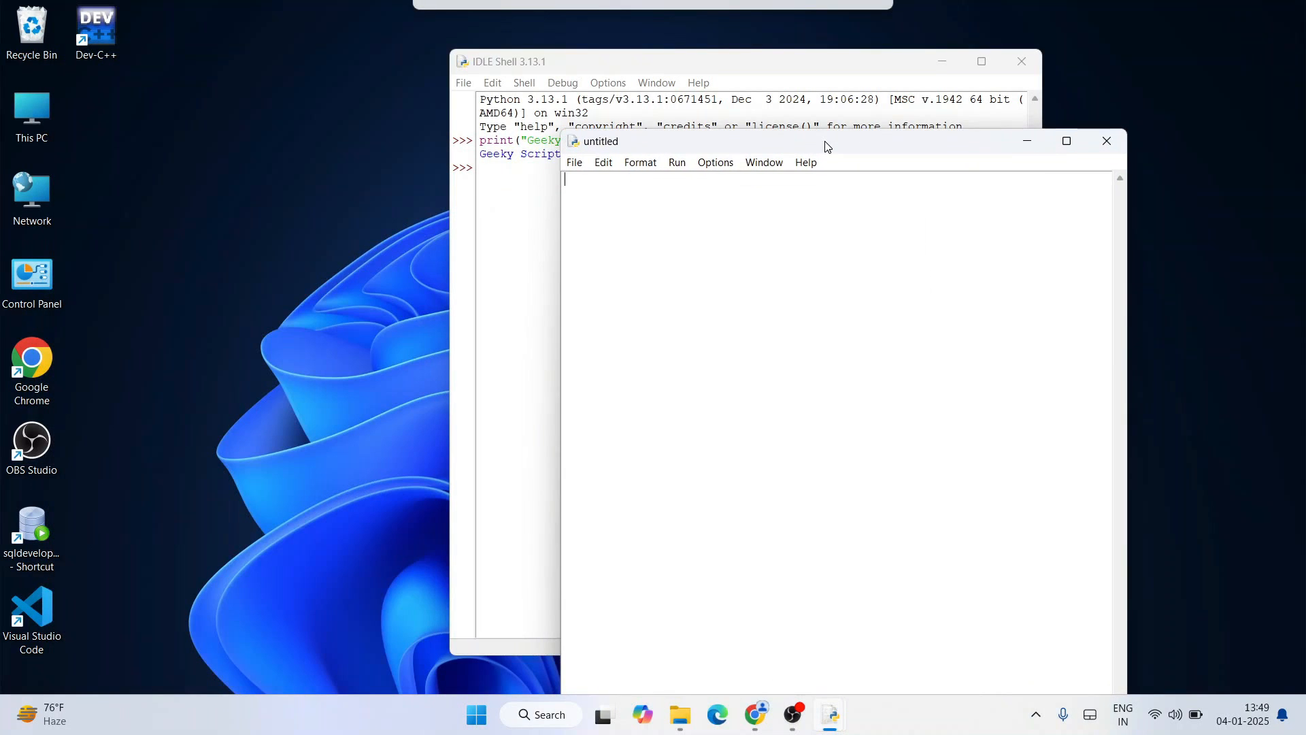
pyautogui.moveTo(649, 236)
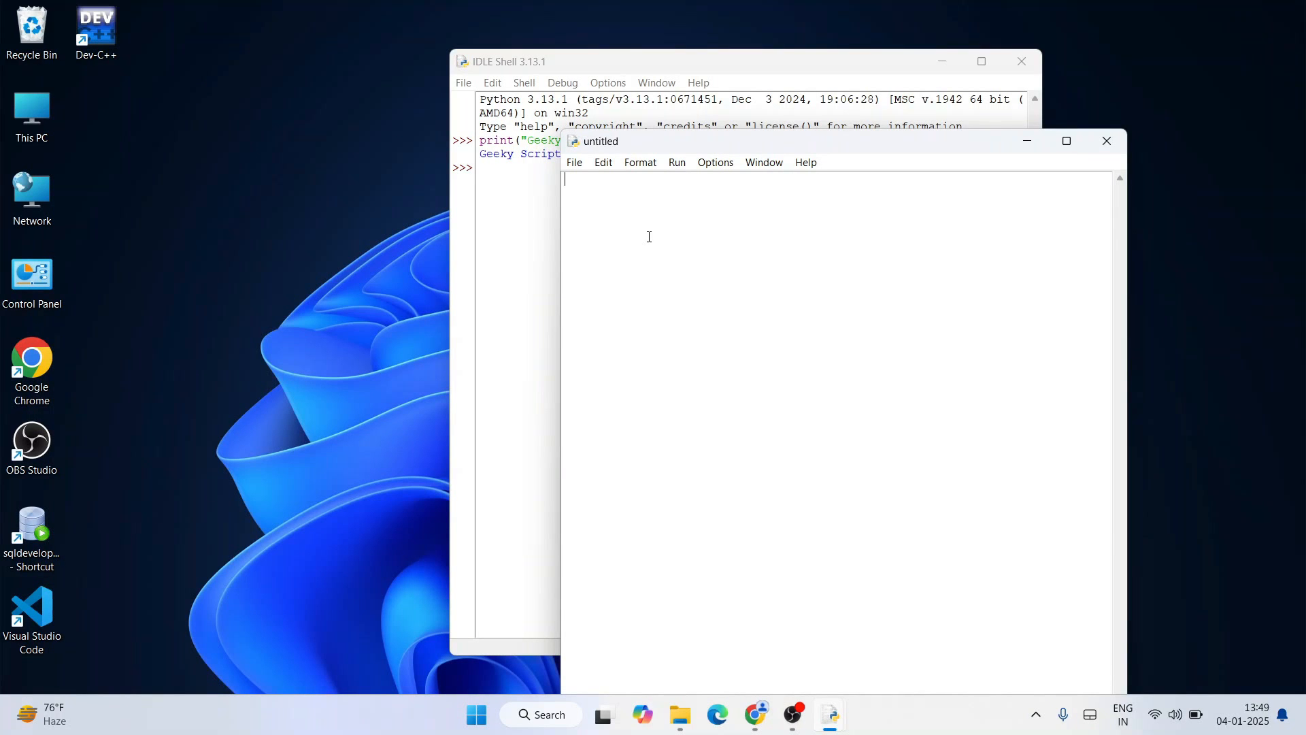
# Write a=15 and b=20 on the first two lines of the new script.
pyautogui.write('a=')
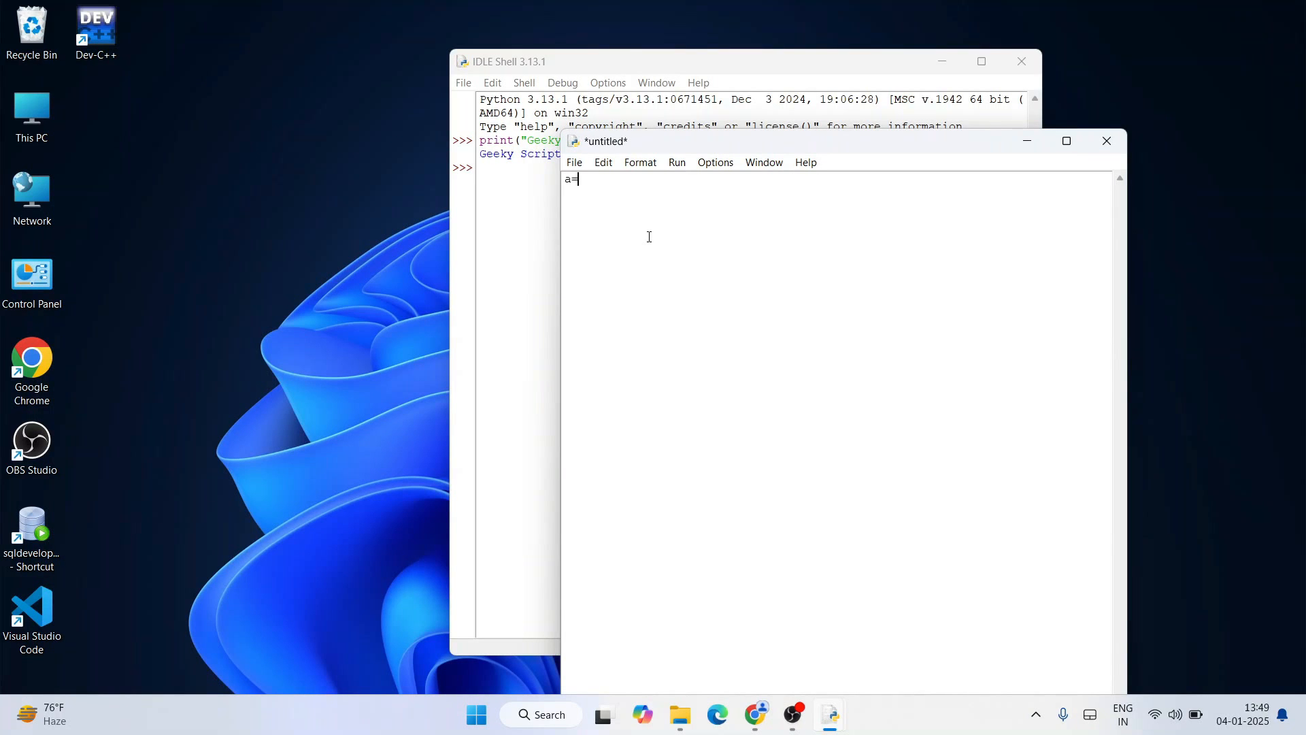
pyautogui.write('1')
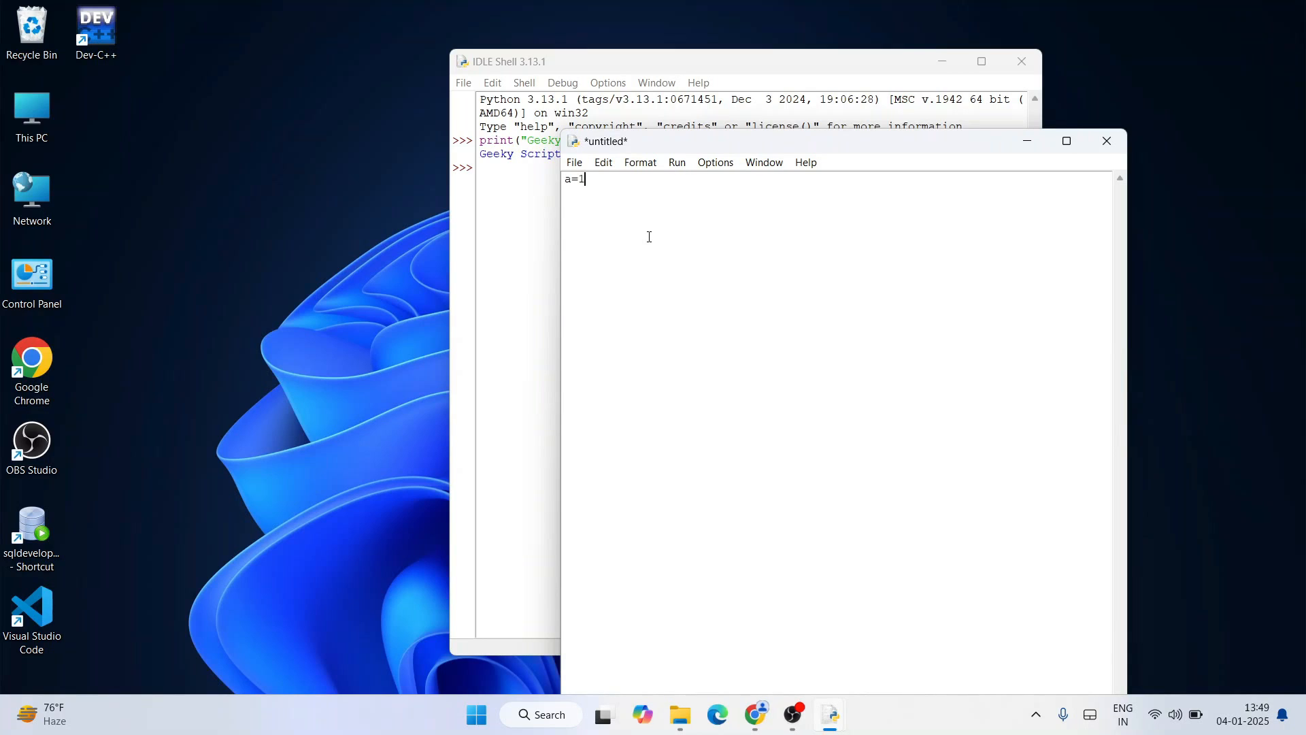
pyautogui.write('5\\nb')
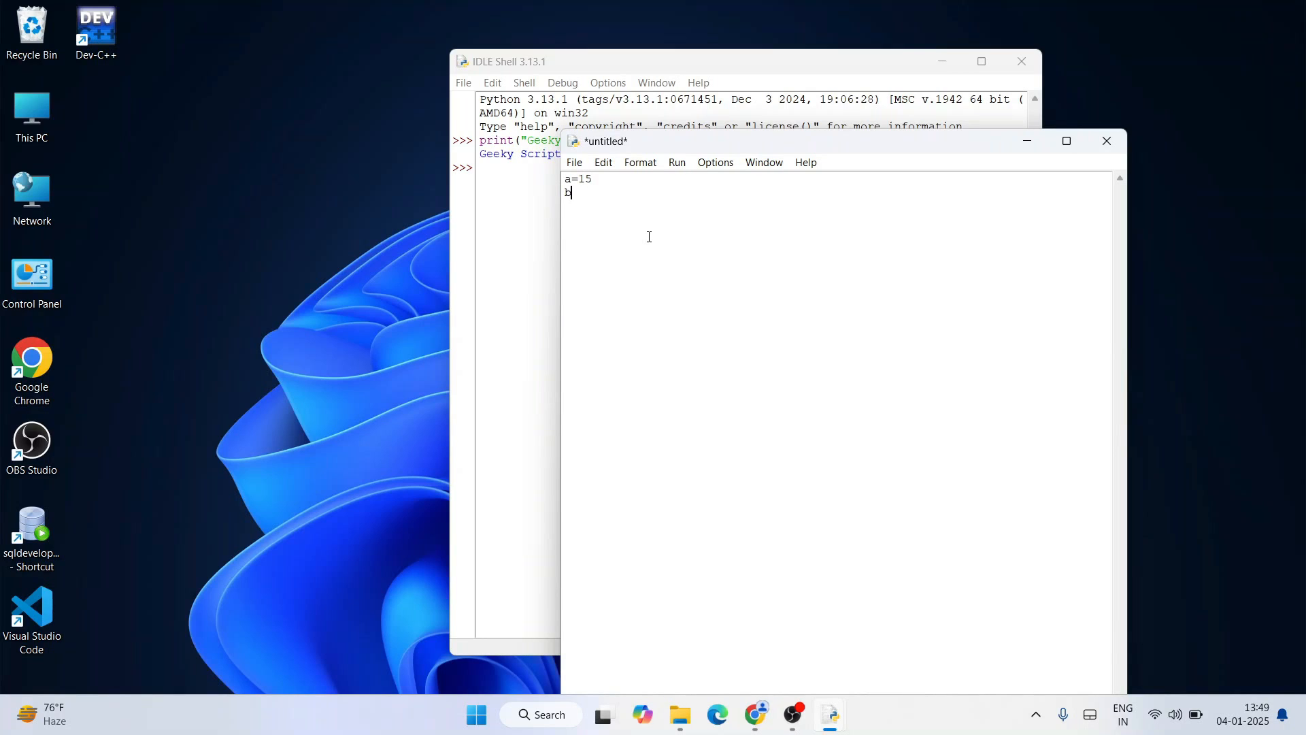
pyautogui.write('=20')
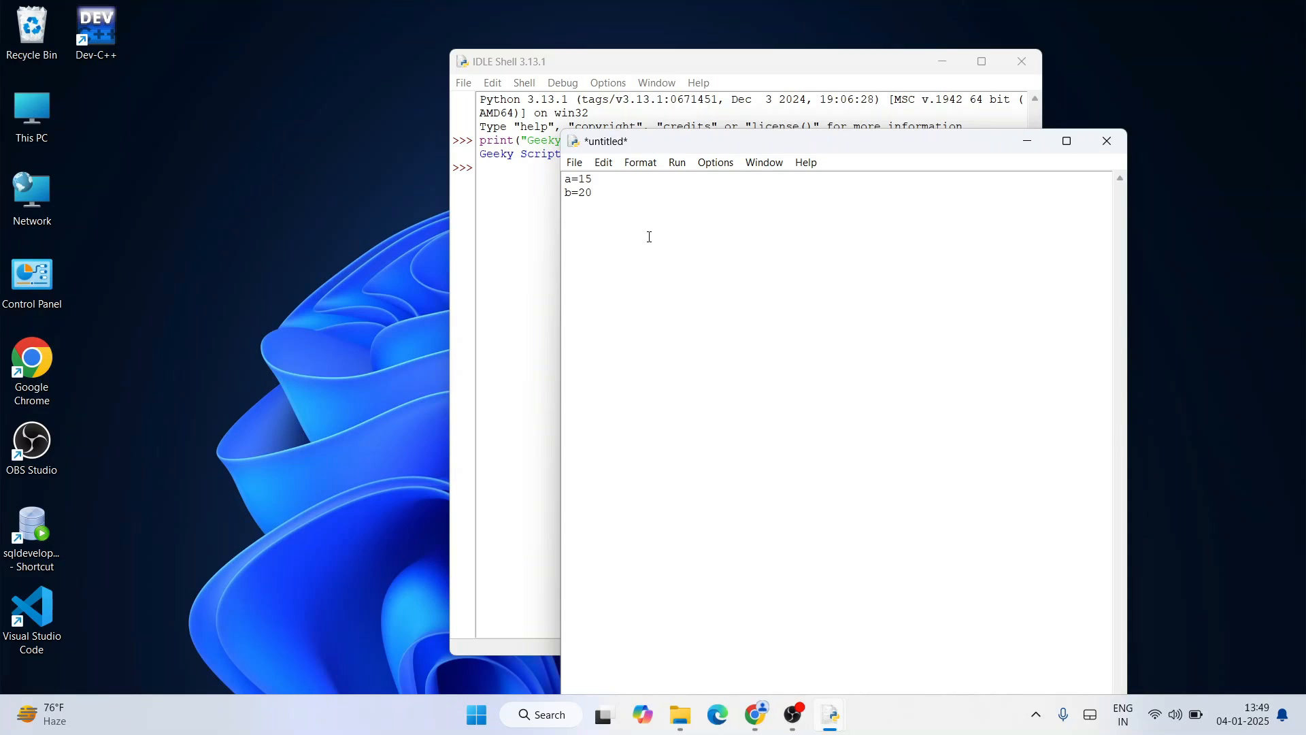
# Add print(a+b) as the third line and nudge the script window to the right.
pyautogui.write('print')
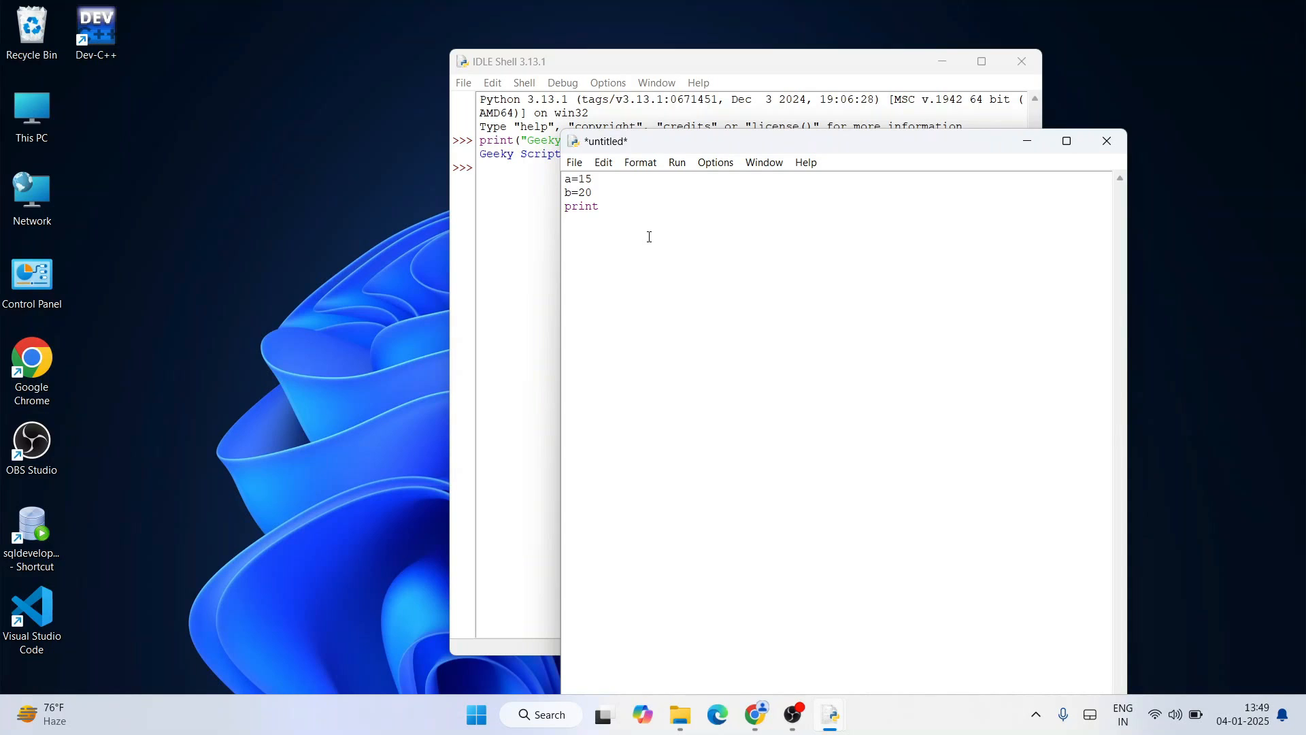
pyautogui.write('(a')
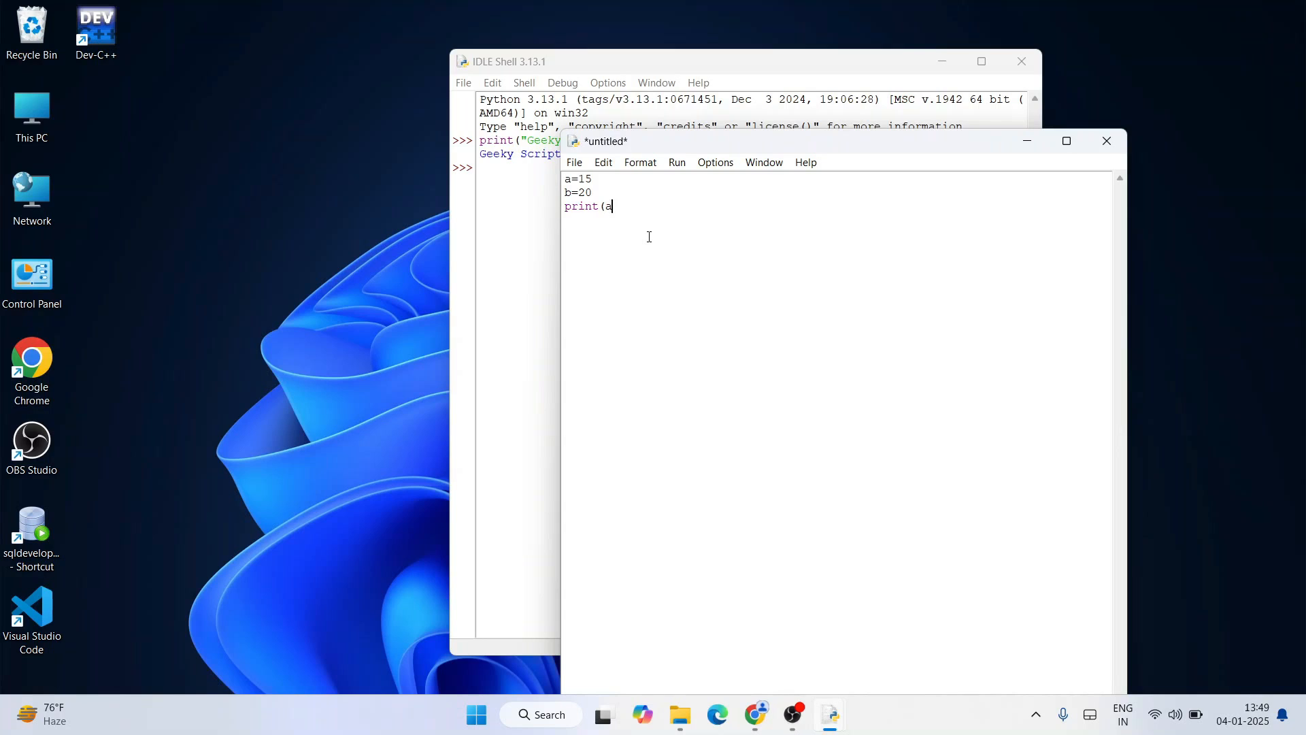
pyautogui.write('+b)')
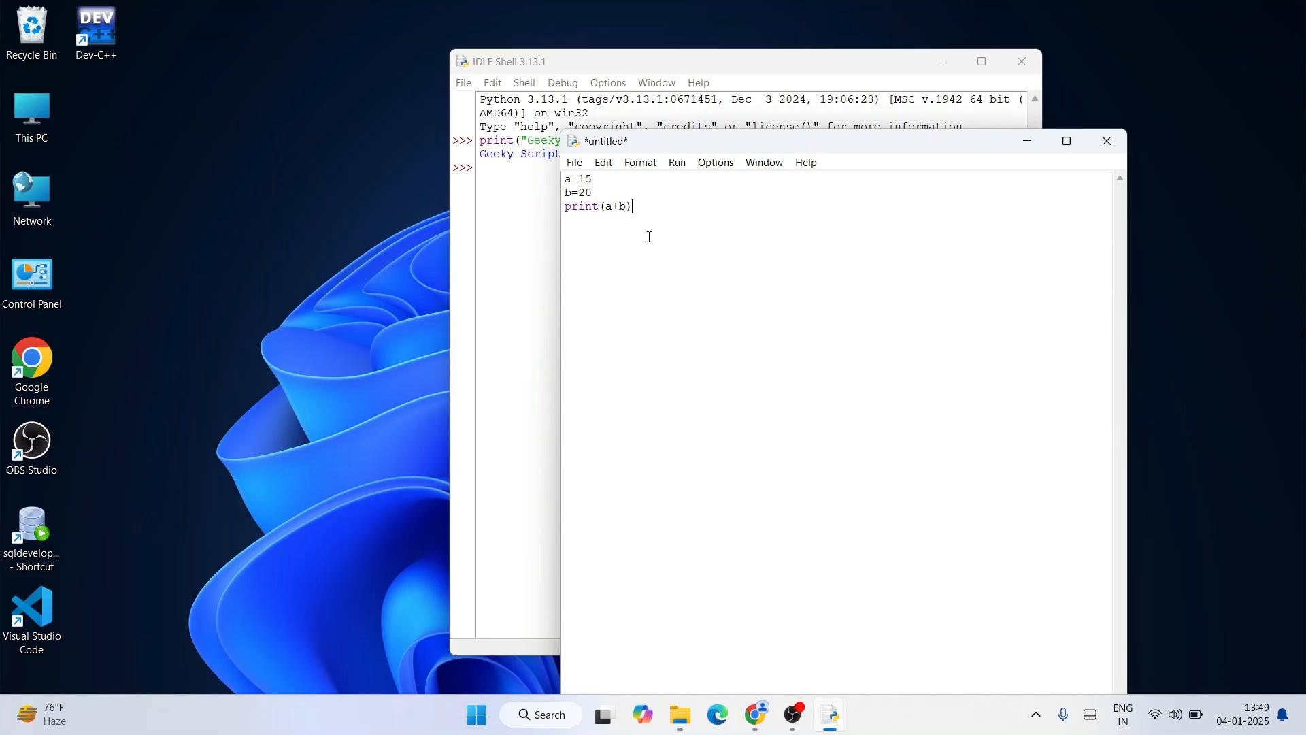
pyautogui.press('ctrl+a')
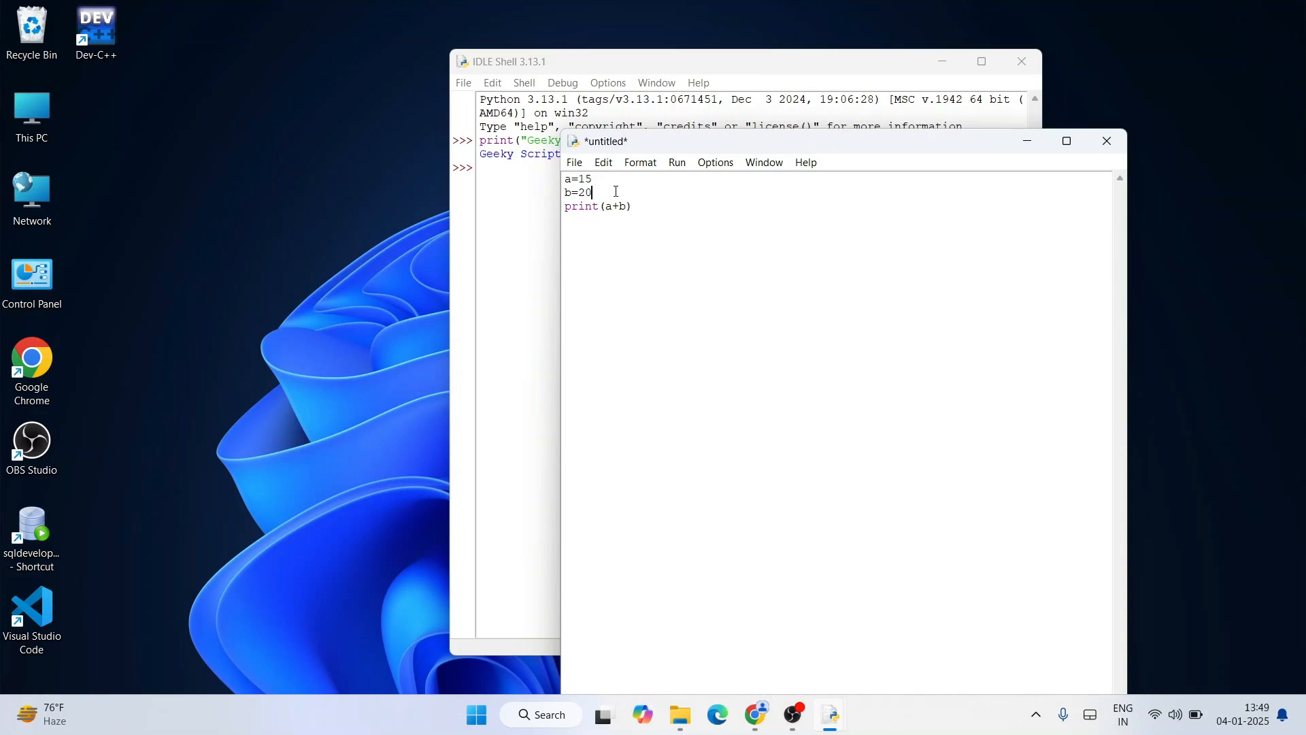
pyautogui.moveTo(564, 191); pyautogui.dragTo(631, 206)
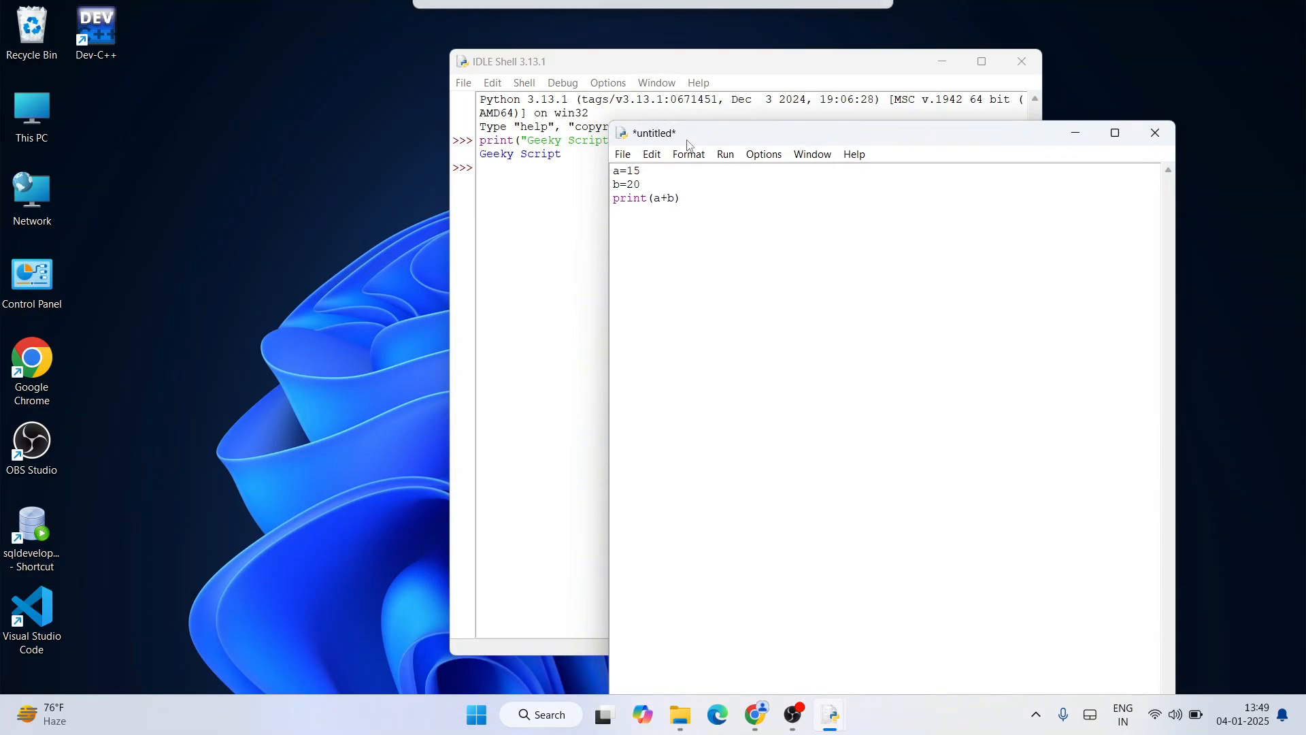
# Save the script via Save As as sum.py on the Desktop.
pyautogui.click(622, 154)
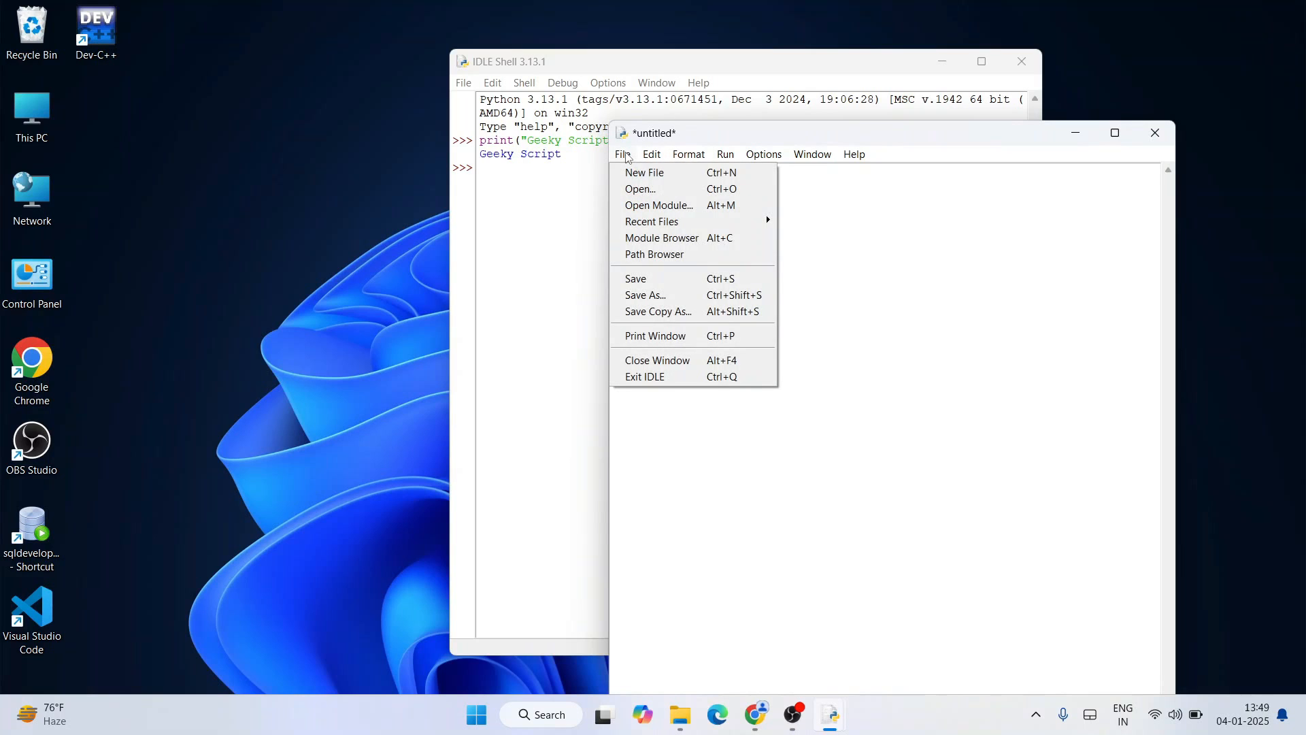
pyautogui.click(645, 295)
pyautogui.write('sum.py')
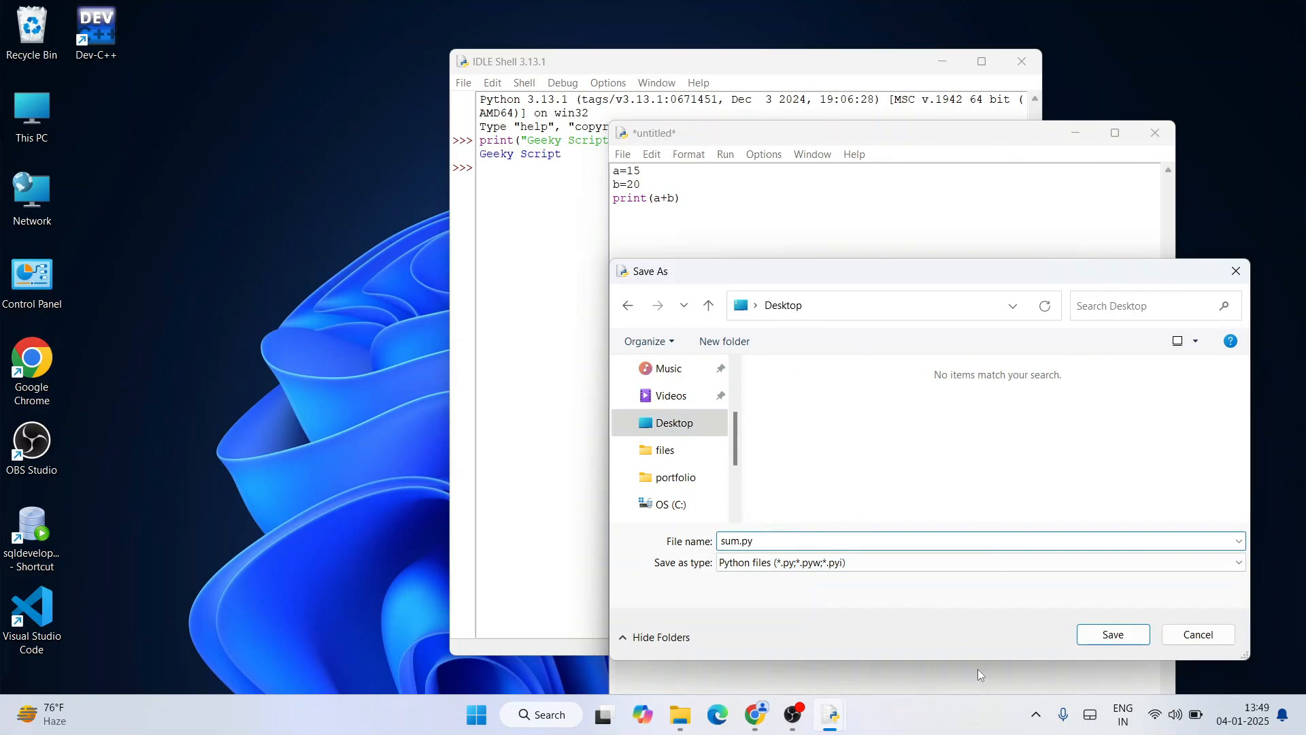
pyautogui.click(1113, 634)
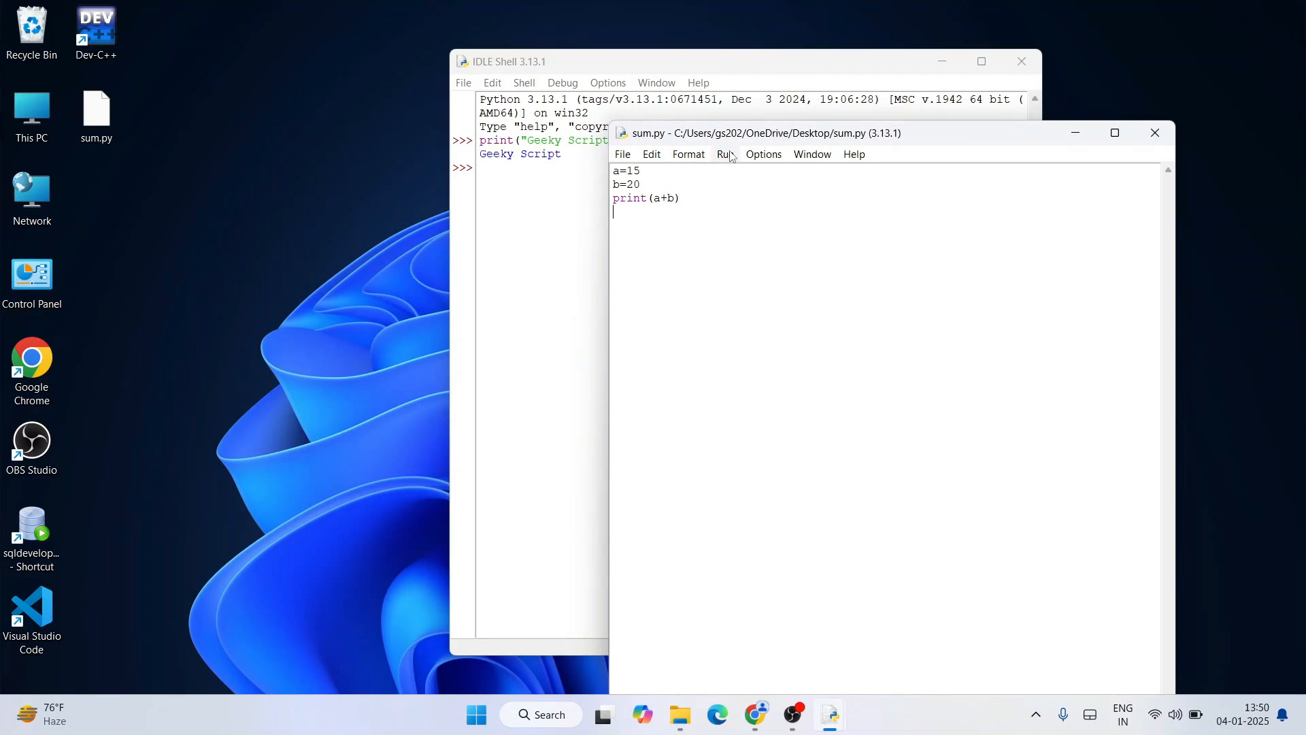
# Run the module so the IDLE shell restarts and prints 35.
pyautogui.click(725, 154)
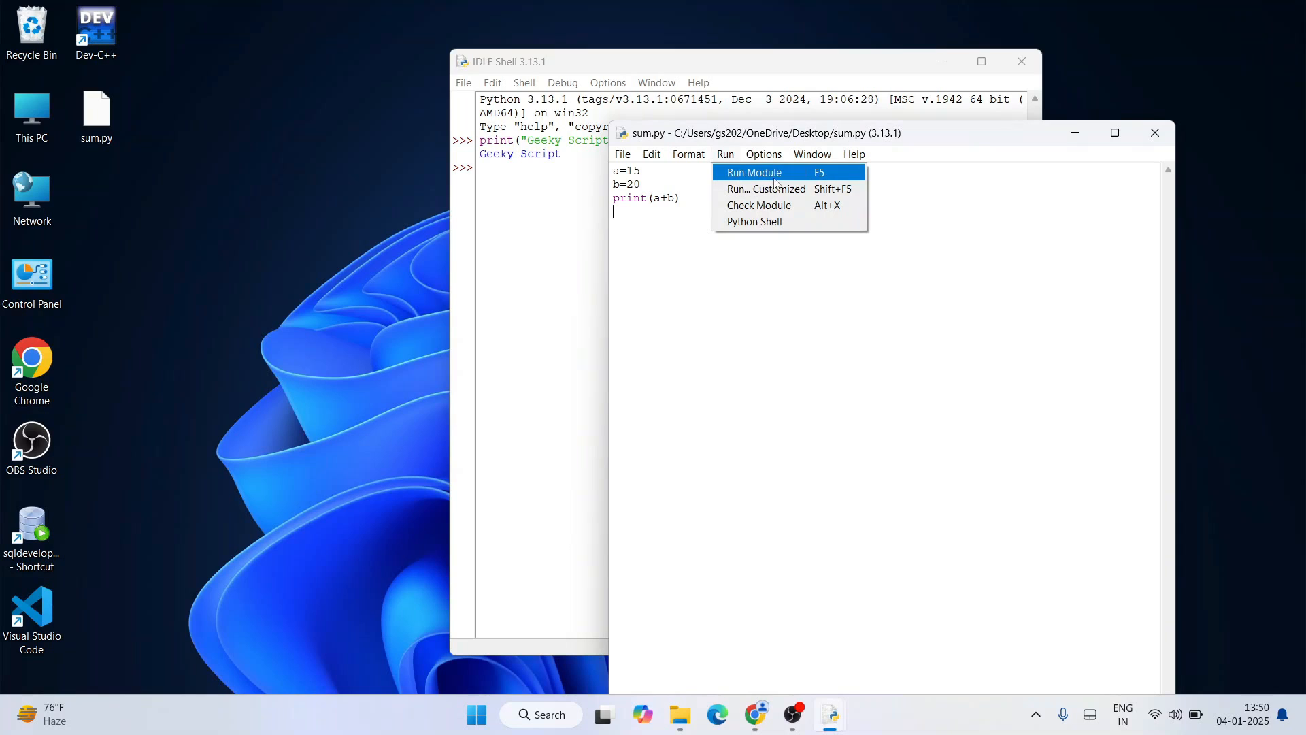
pyautogui.click(751, 173)
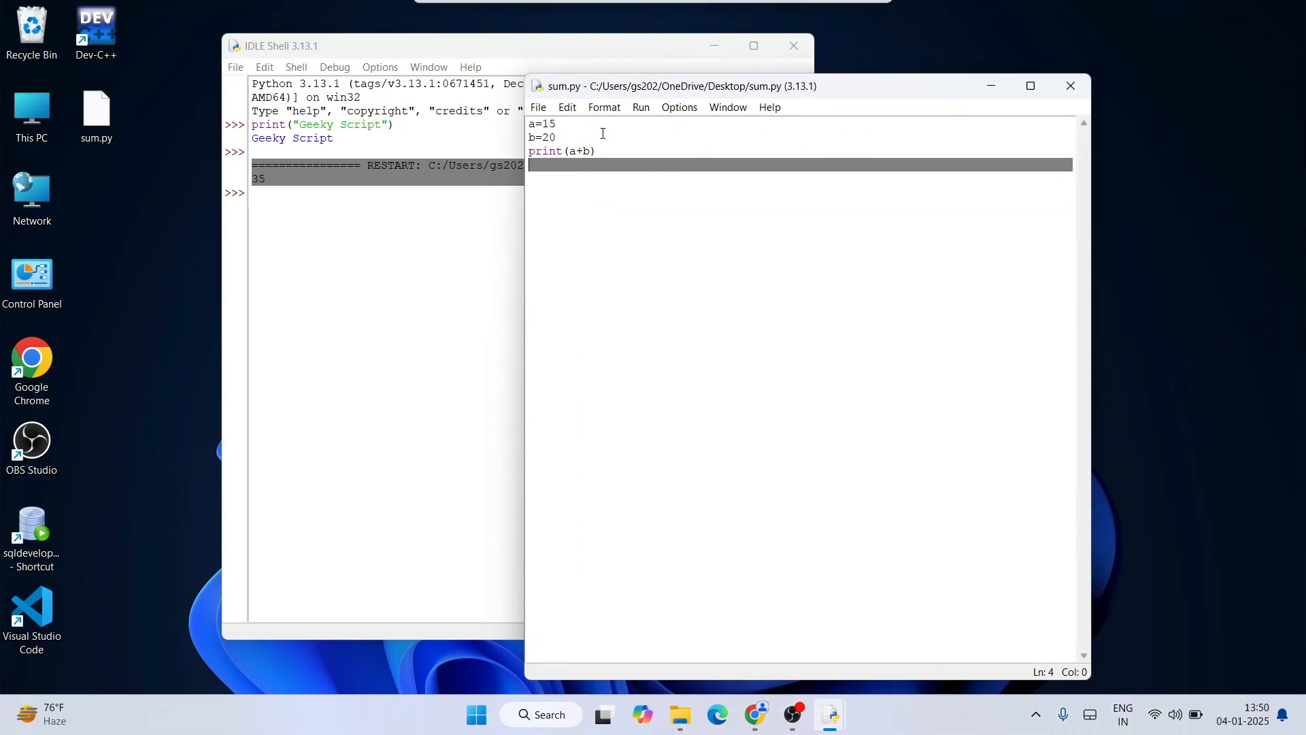
pyautogui.click(560, 136)
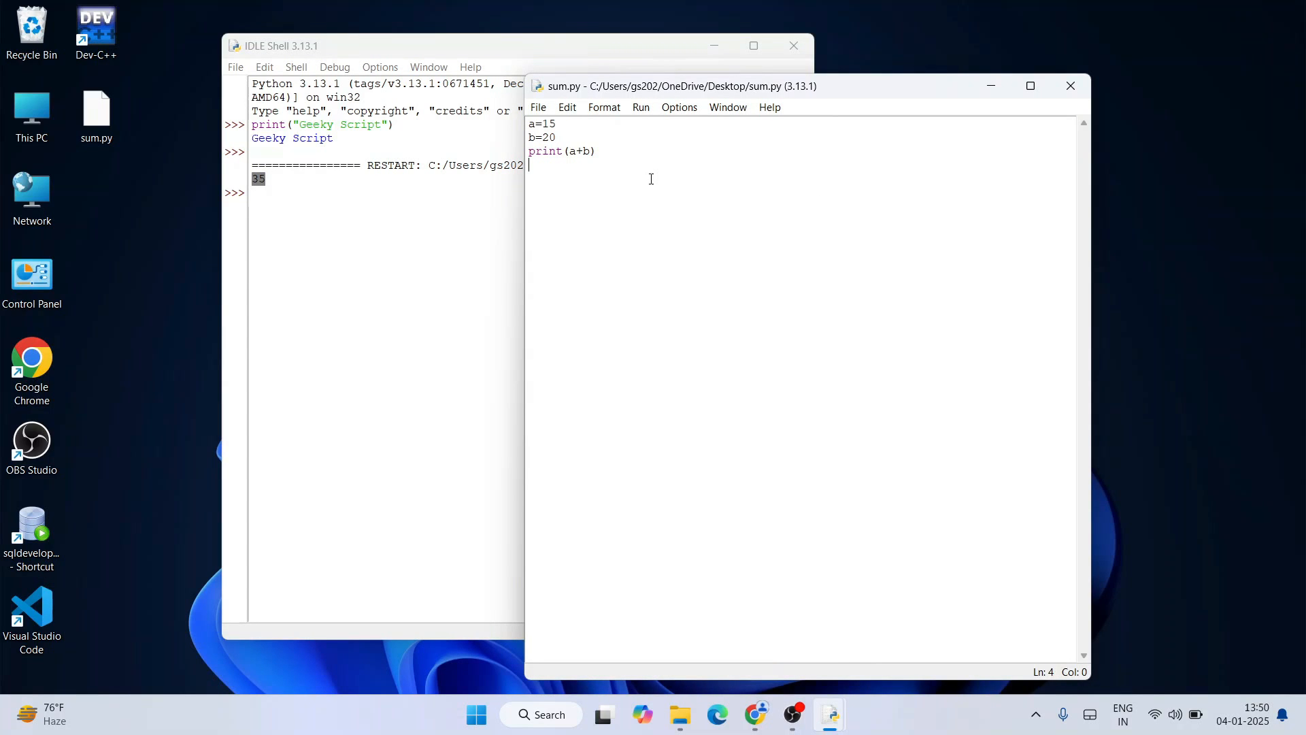
pyautogui.moveTo(721, 133)
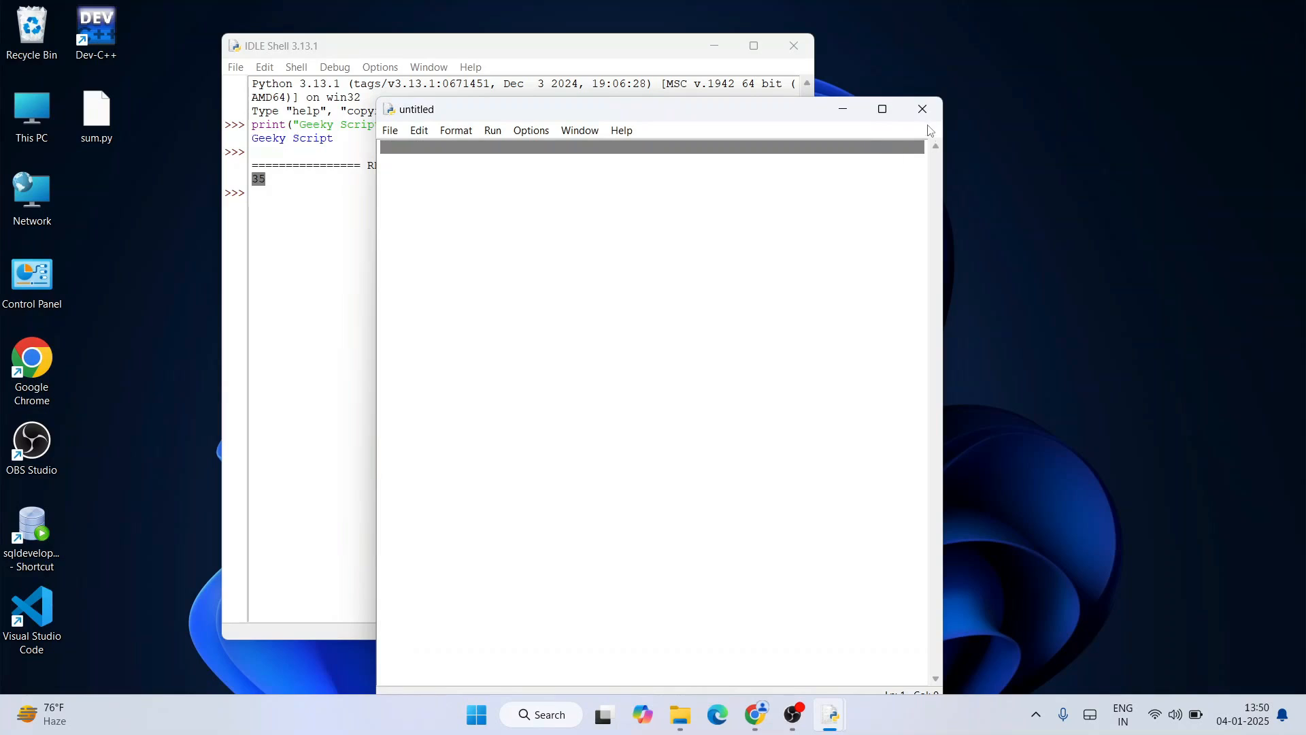
# Close the sum.py editor window and the IDLE Shell window.
pyautogui.click(922, 109)
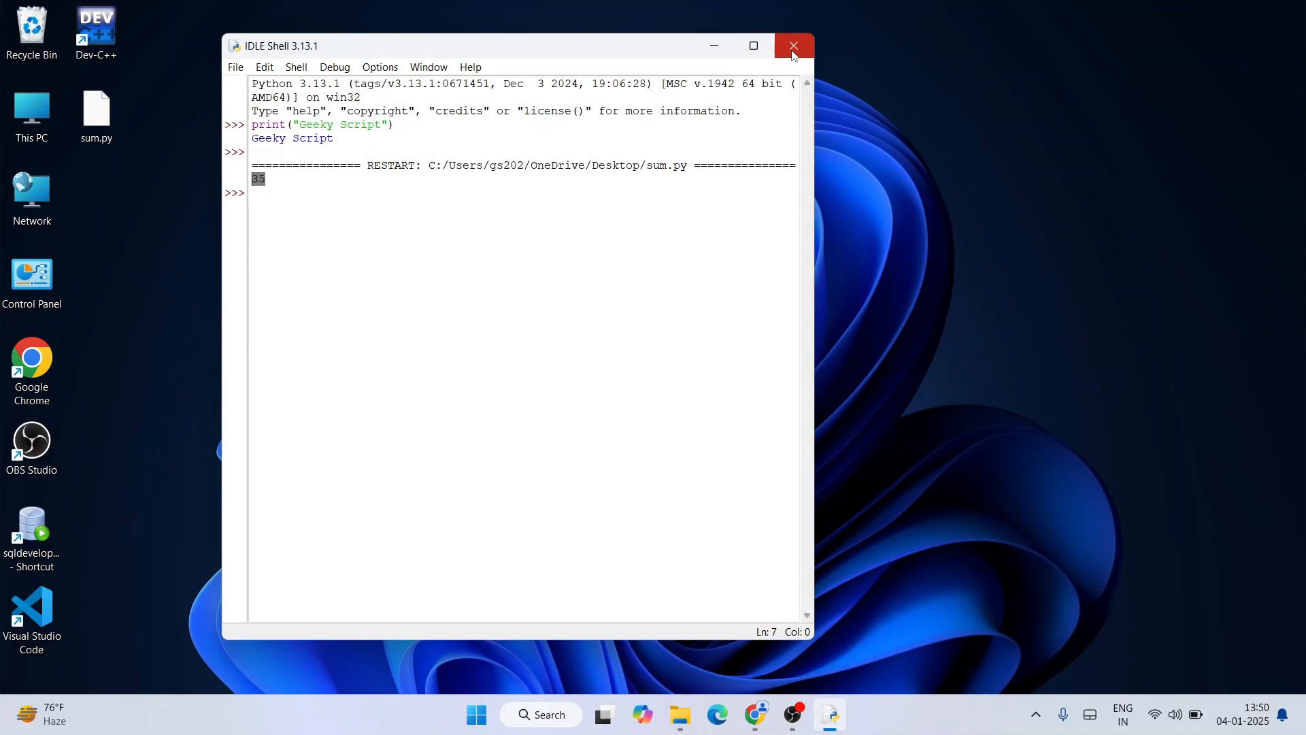
pyautogui.click(794, 46)
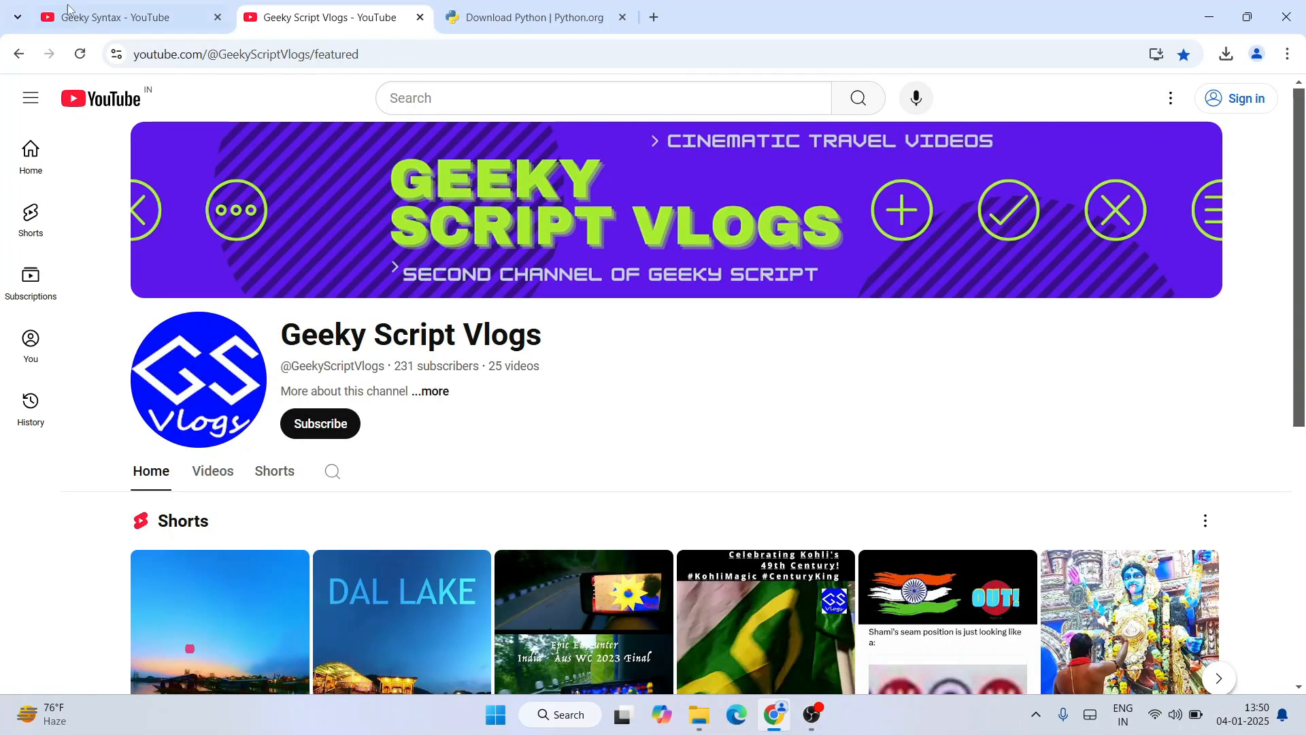
# Switch Chrome to the Geeky Syntax - YouTube tab showing its Videos page.
pyautogui.click(115, 18)
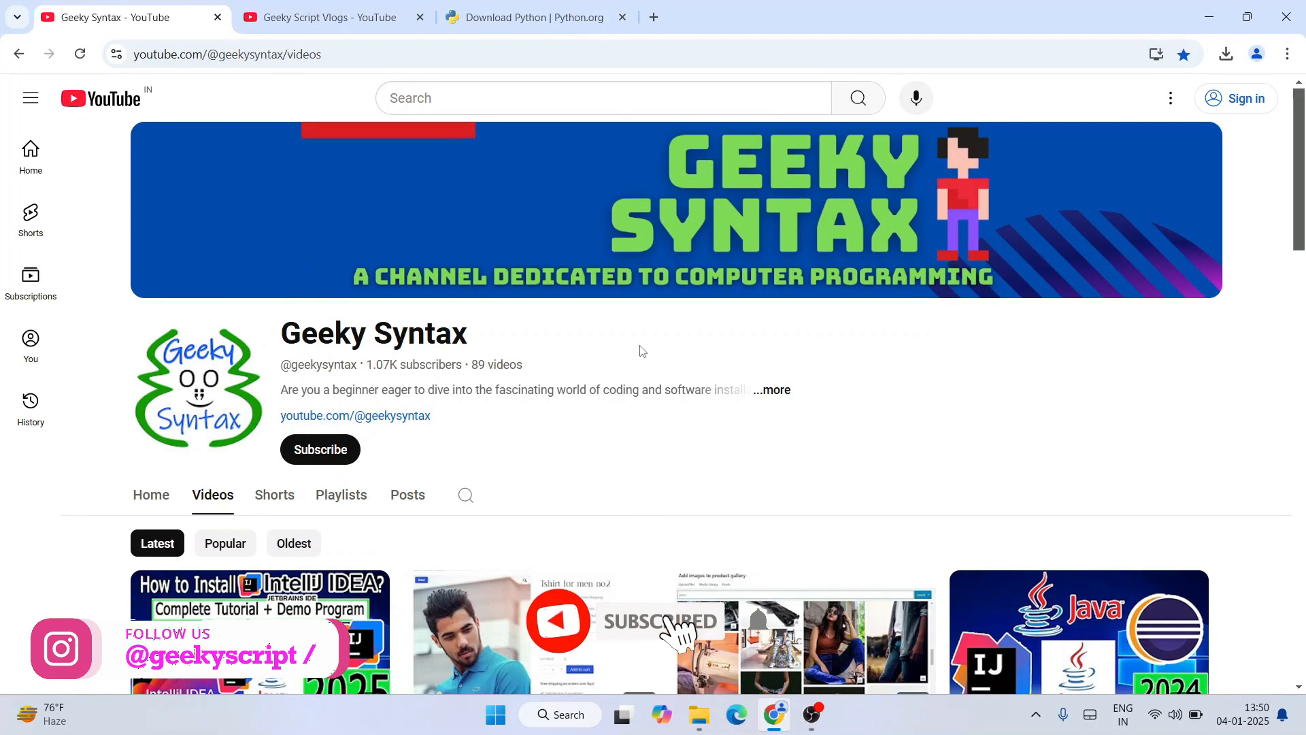